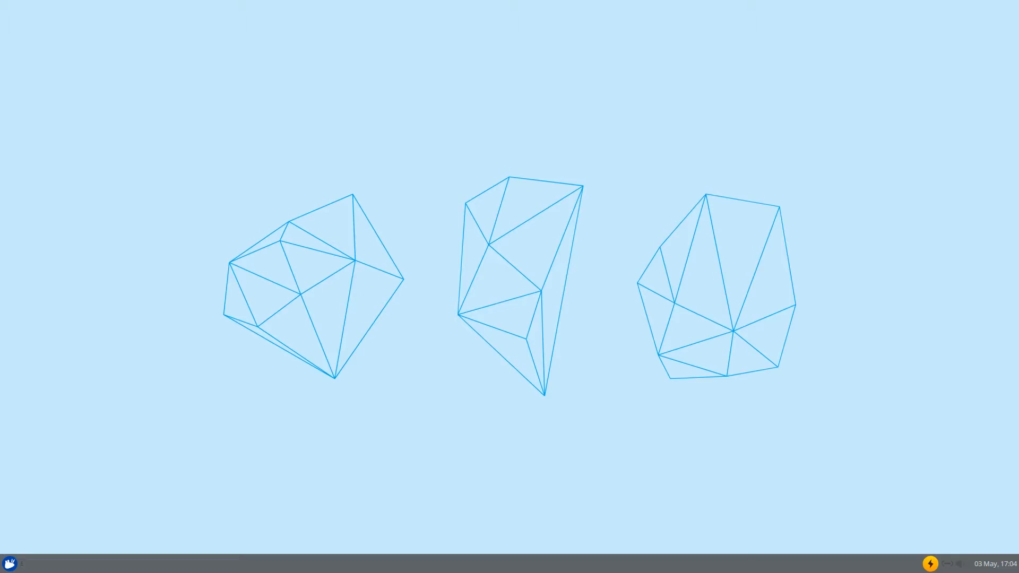
{"action": "mouse_move", "coordinate": [731, 502]}
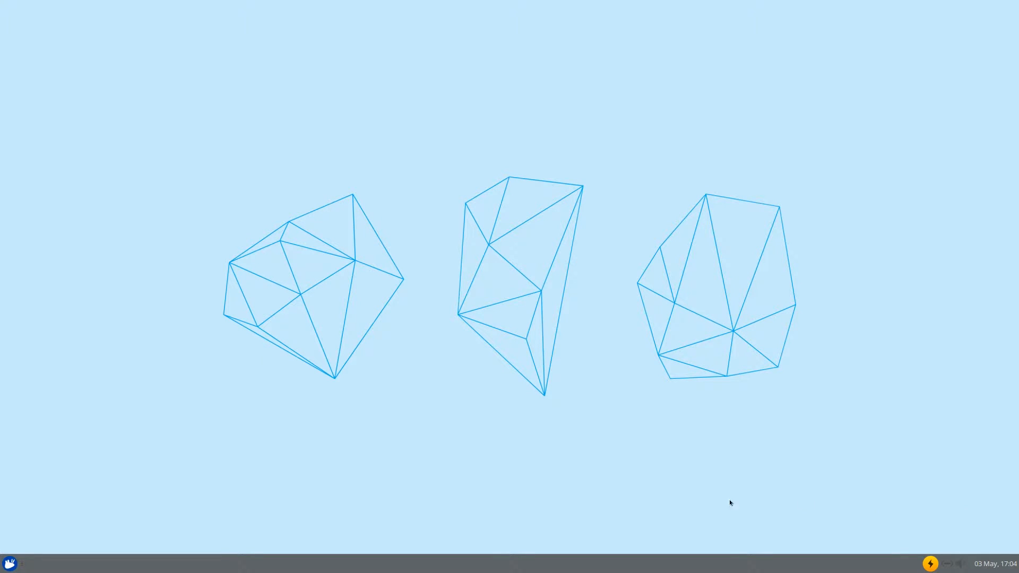
- Search the Whisker applications menu for 'weather'
{"action": "left_click", "coordinate": [9, 562]}
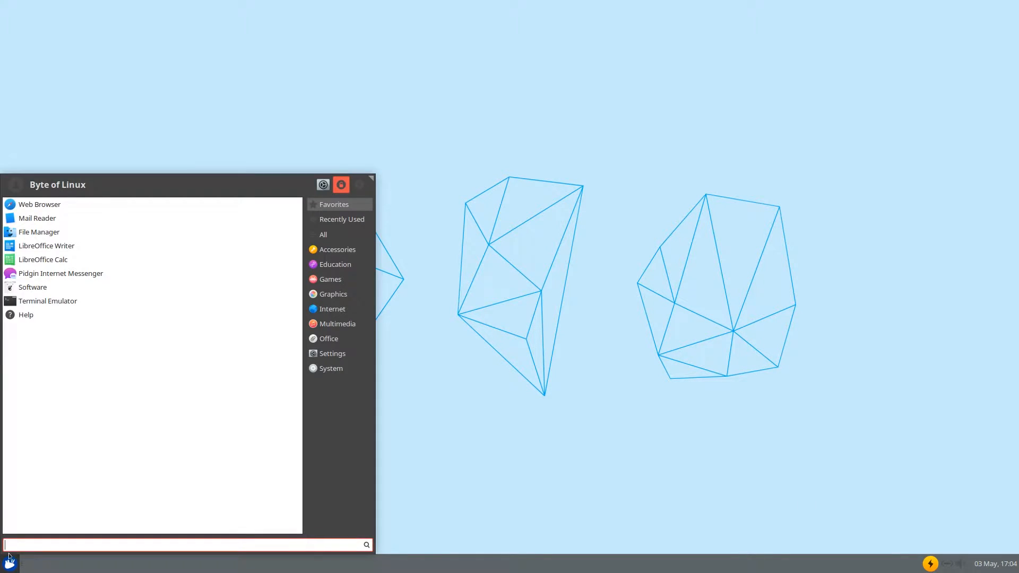
{"action": "type", "text": "weather"}
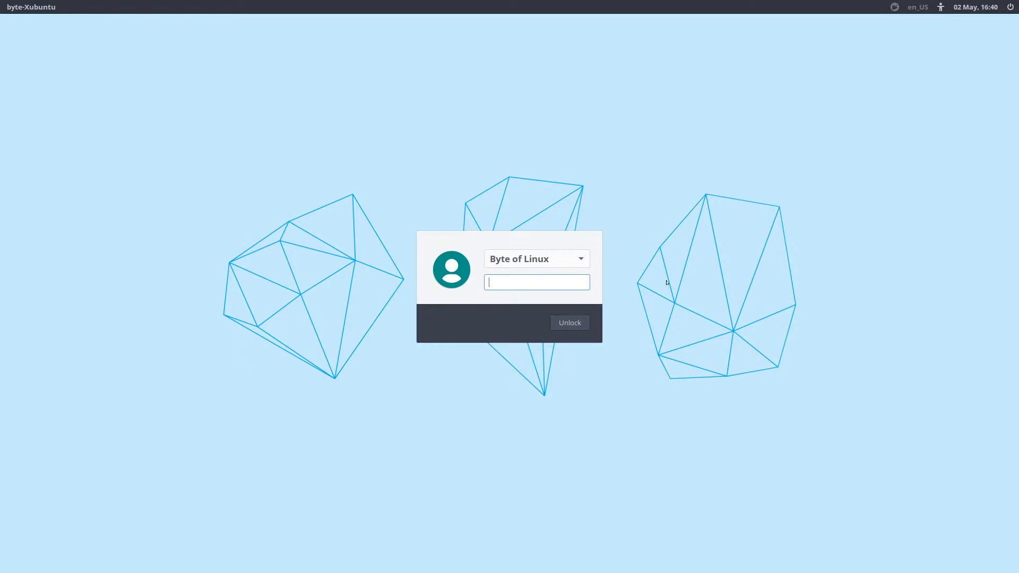
- Enter the account password and unlock the Xfce session
{"action": "type", "text": "••••"}
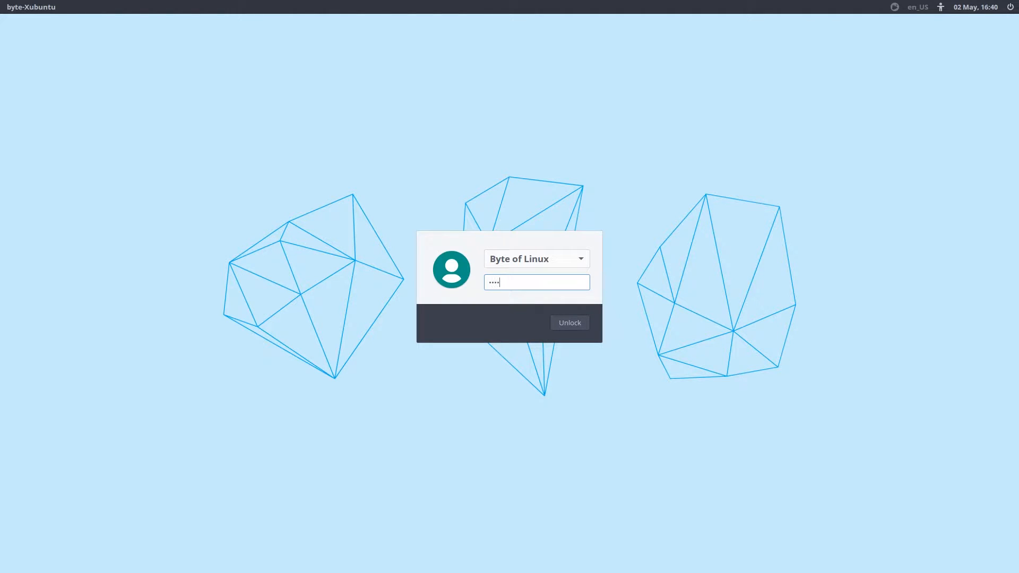
{"action": "type", "text": "password"}
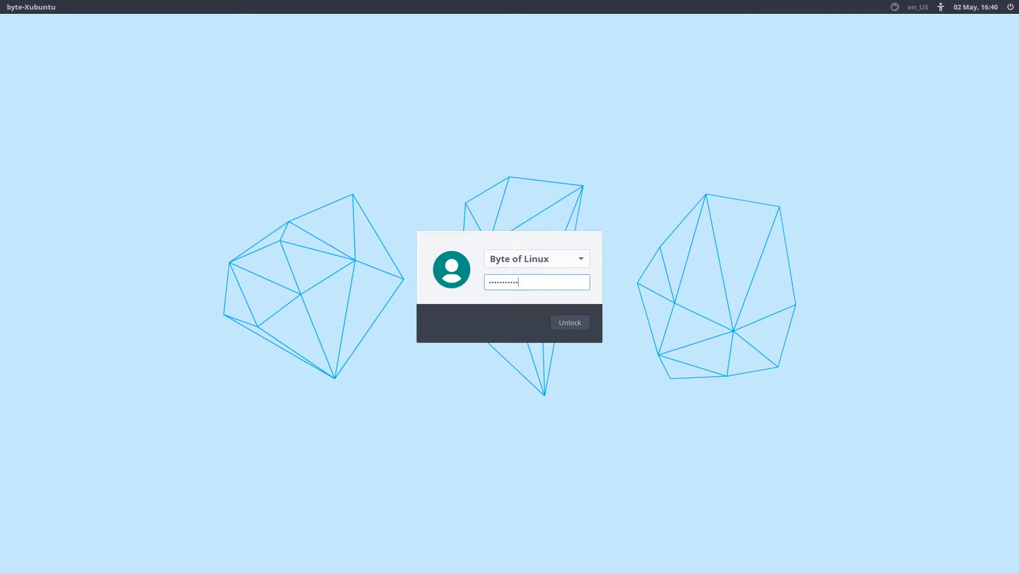
{"action": "left_click", "coordinate": [568, 323]}
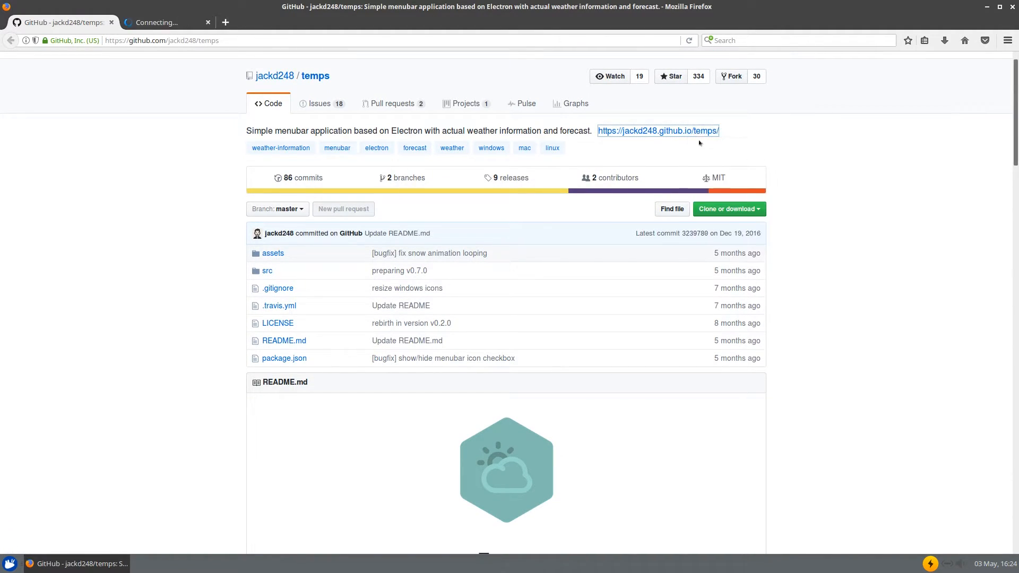
{"action": "left_click", "coordinate": [657, 131]}
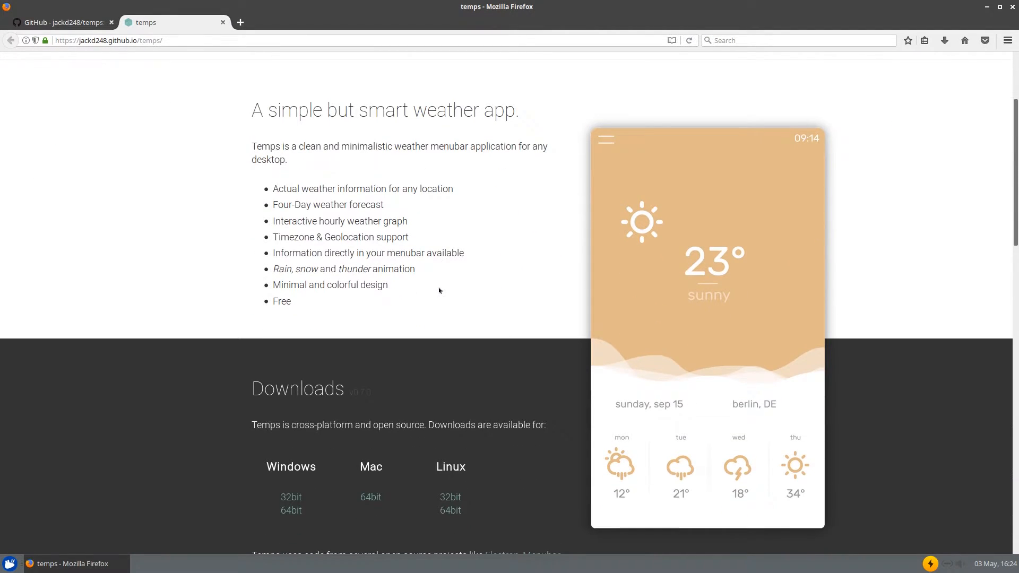
{"action": "left_click", "coordinate": [62, 23]}
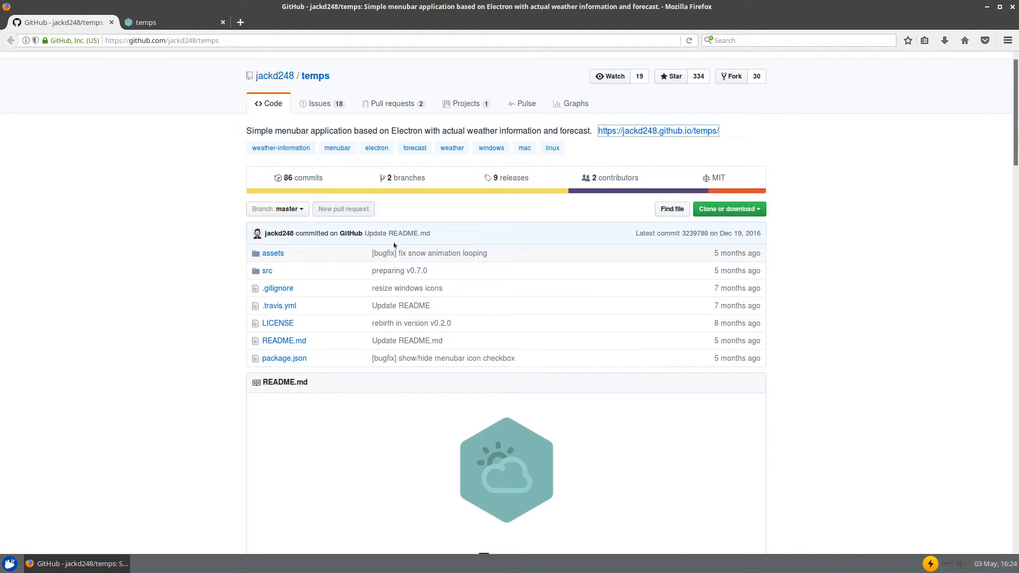
{"action": "scroll", "scroll_direction": "down", "scroll_amount": 3}
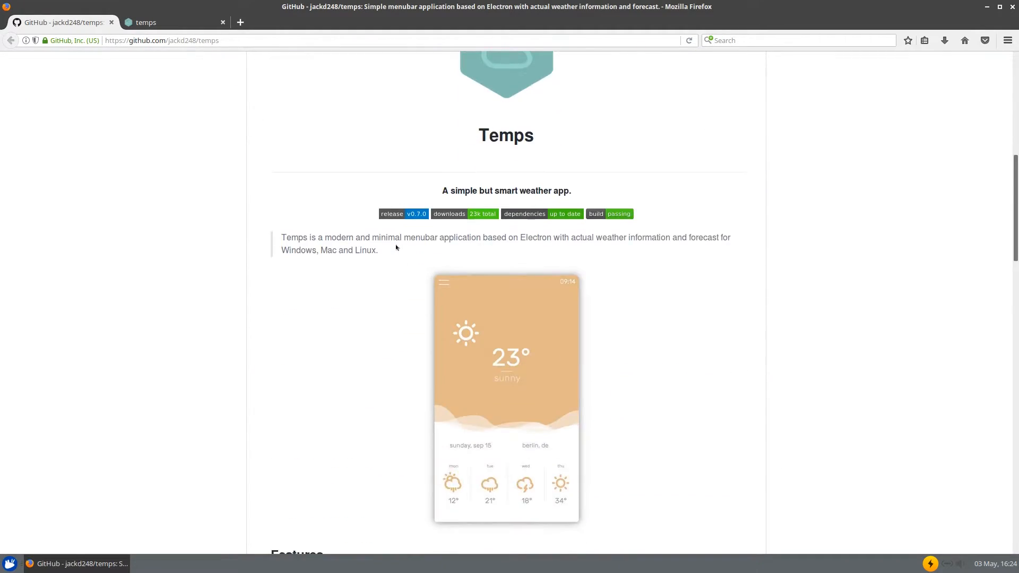
{"action": "scroll", "scroll_direction": "down", "scroll_amount": 3}
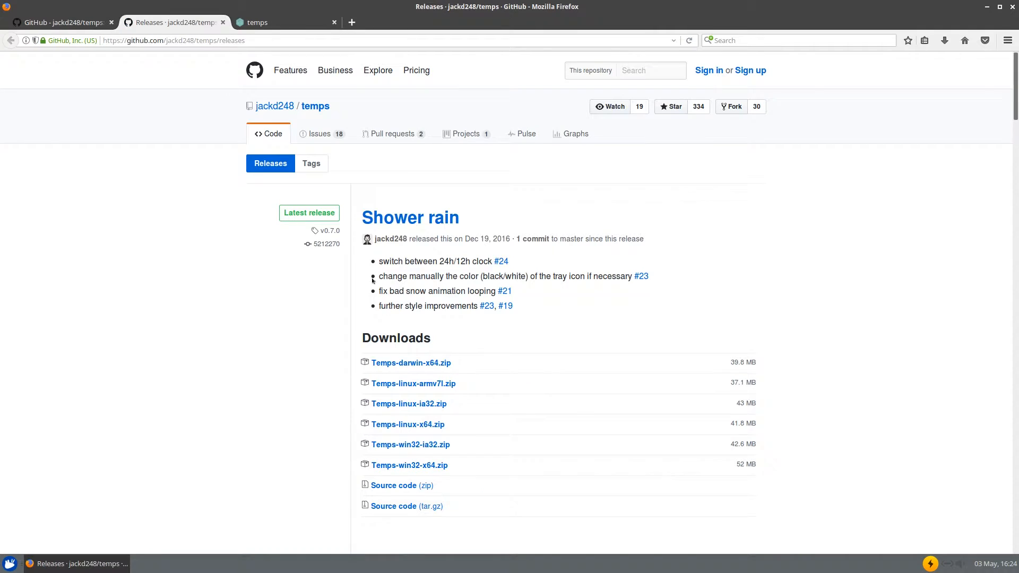
- Download Temps-linux-x64.zip from the Temps releases page and check the finished downloads
{"action": "scroll", "scroll_direction": "down", "scroll_amount": 3}
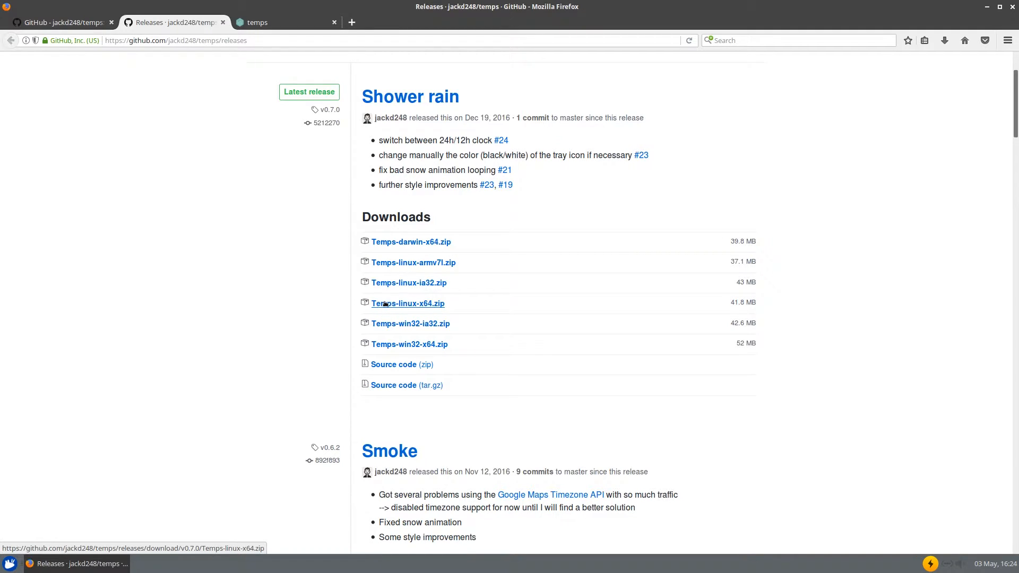
{"action": "left_click", "coordinate": [58, 23]}
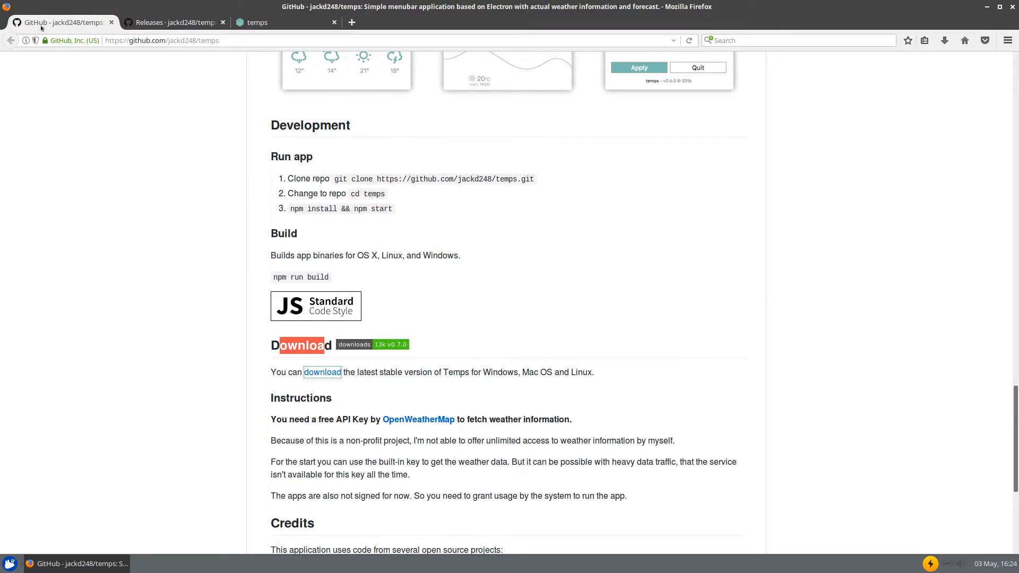
{"action": "left_click", "coordinate": [172, 21]}
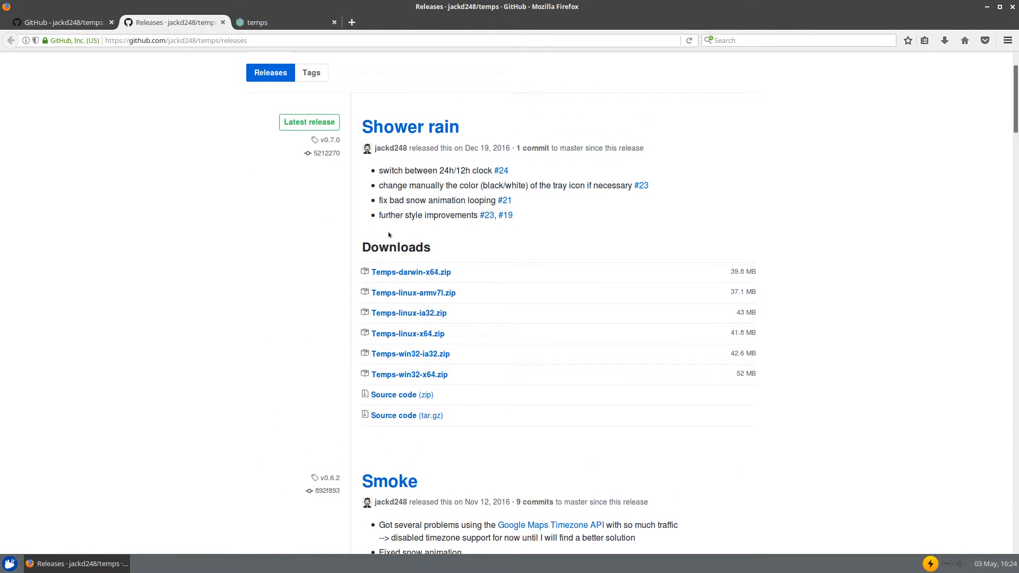
{"action": "mouse_move", "coordinate": [444, 273]}
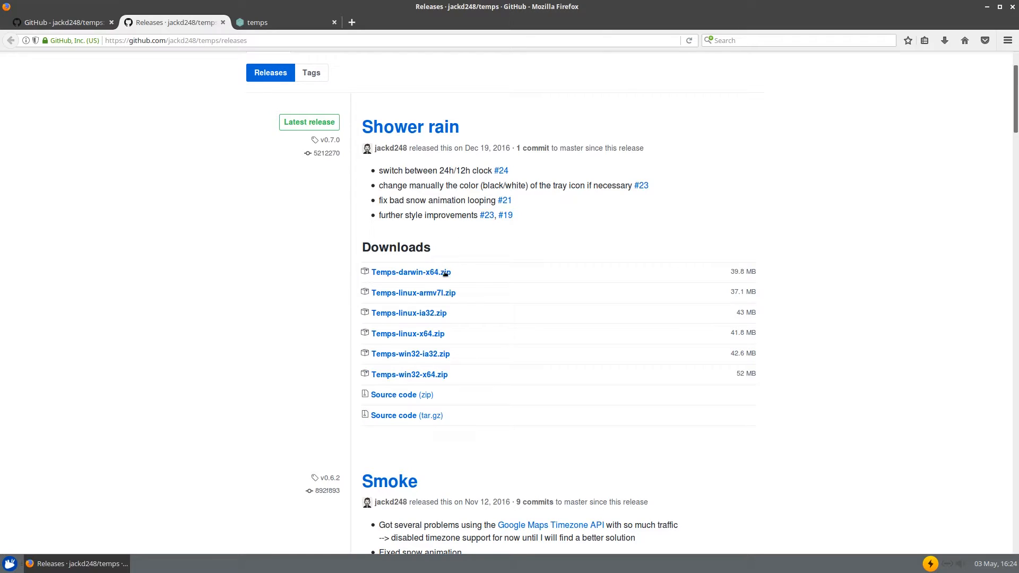
{"action": "mouse_move", "coordinate": [408, 334]}
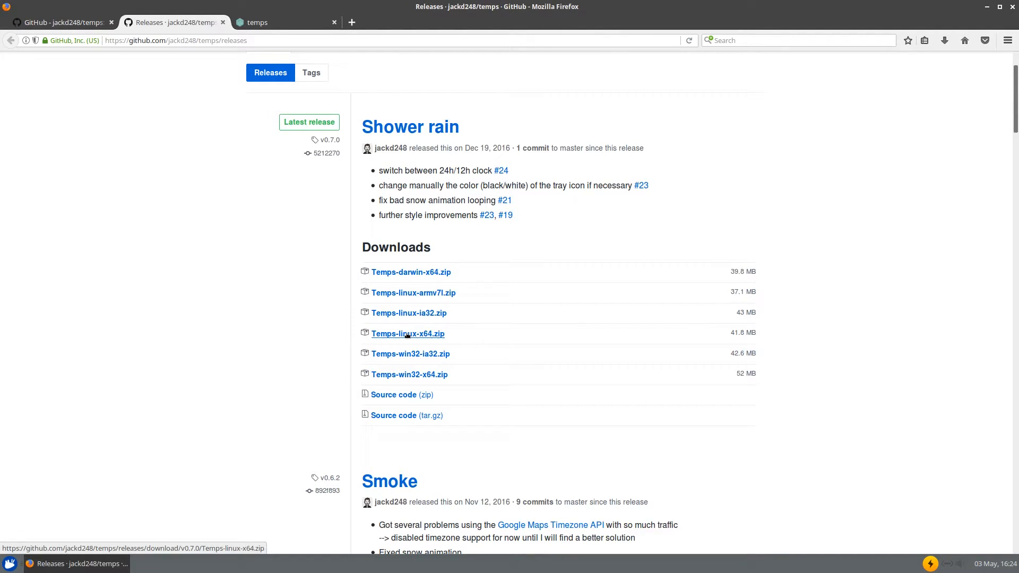
{"action": "left_click", "coordinate": [407, 333]}
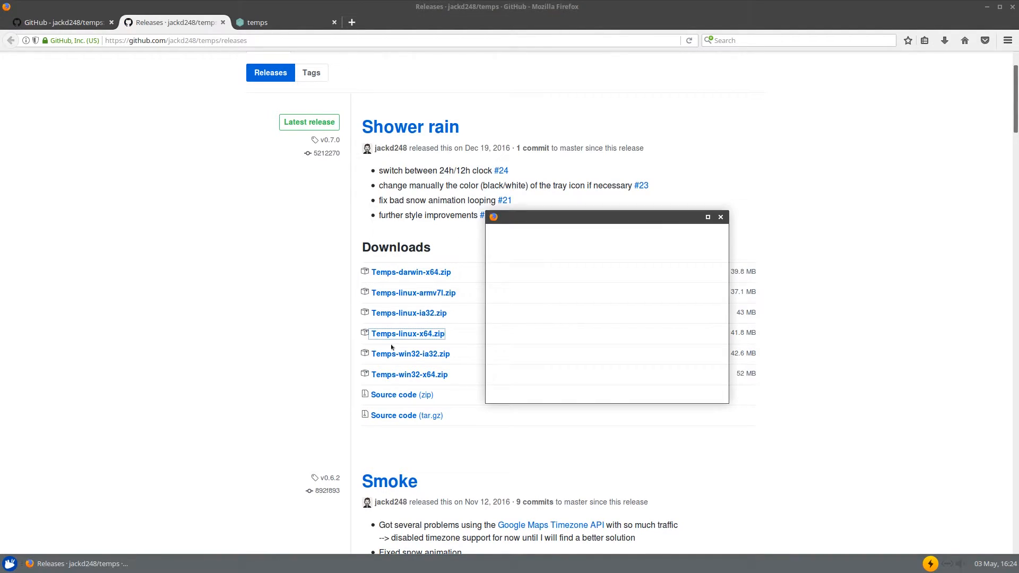
{"action": "left_click", "coordinate": [720, 217]}
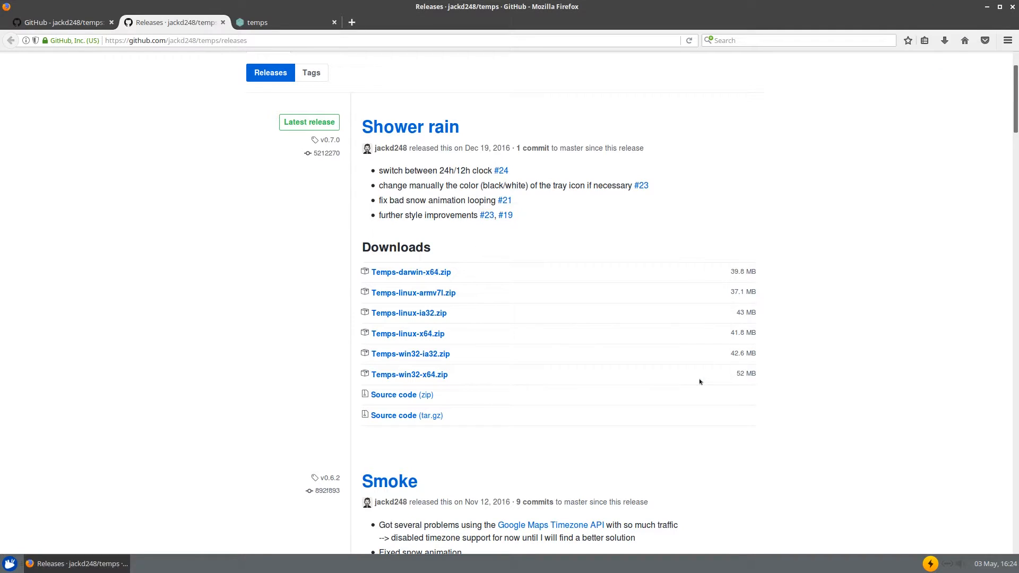
{"action": "left_click", "coordinate": [944, 41]}
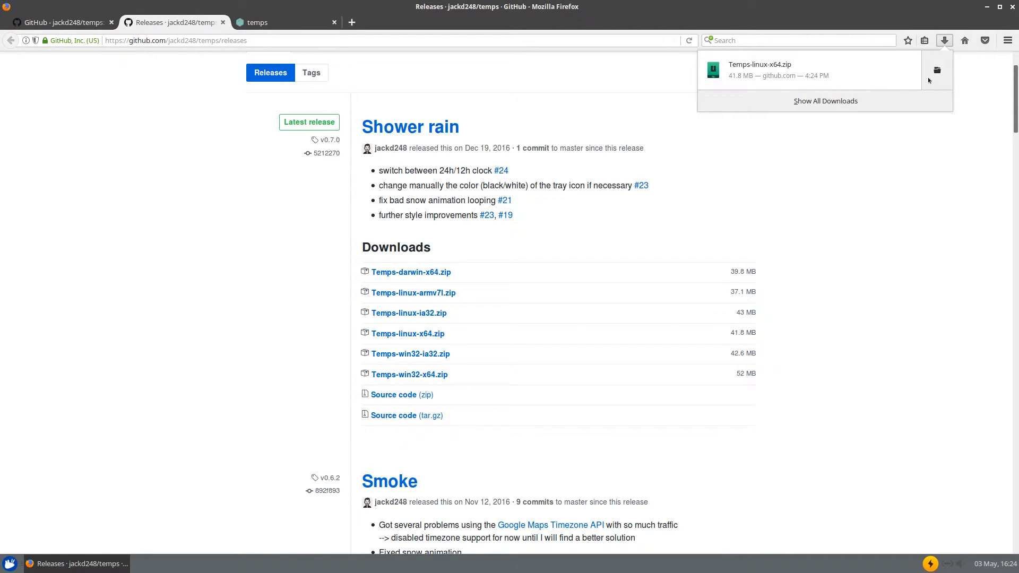
- Open the extracted Temps-linux-x64 folder in Downloads and select the Temps executable
{"action": "left_click", "coordinate": [936, 70]}
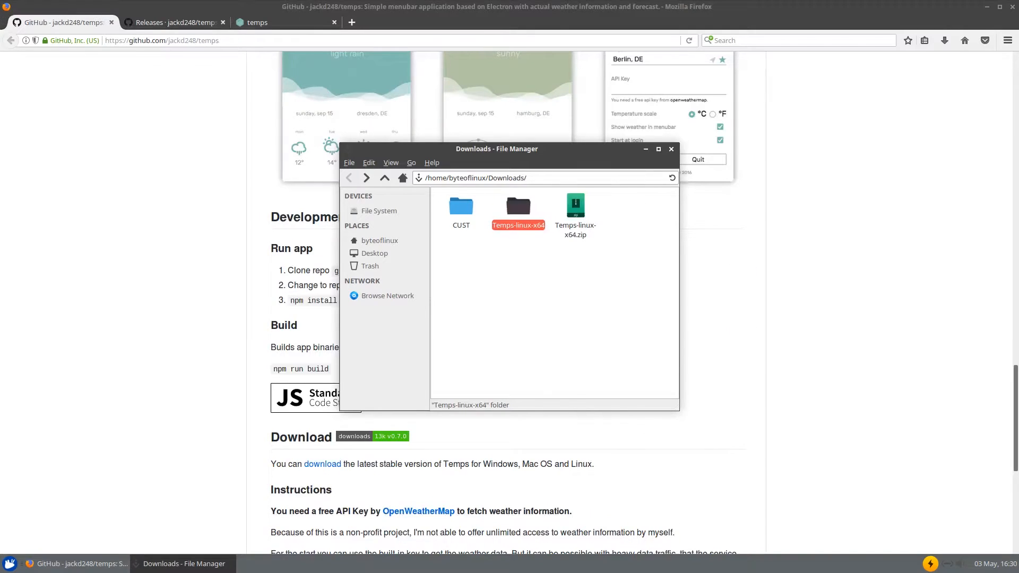
{"action": "double_click", "coordinate": [518, 206]}
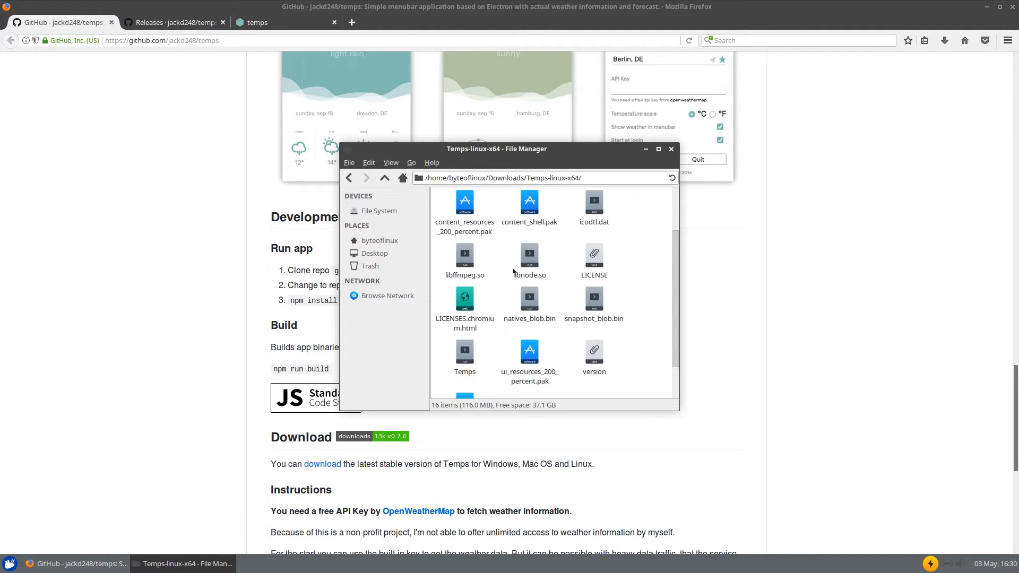
{"action": "scroll", "scroll_direction": "down", "scroll_amount": 3}
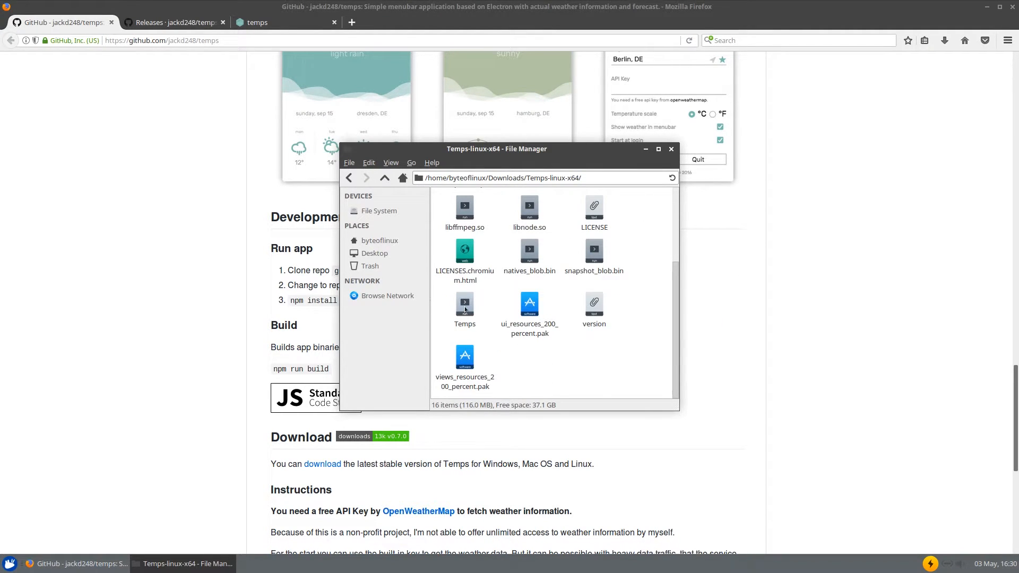
{"action": "left_click", "coordinate": [464, 303]}
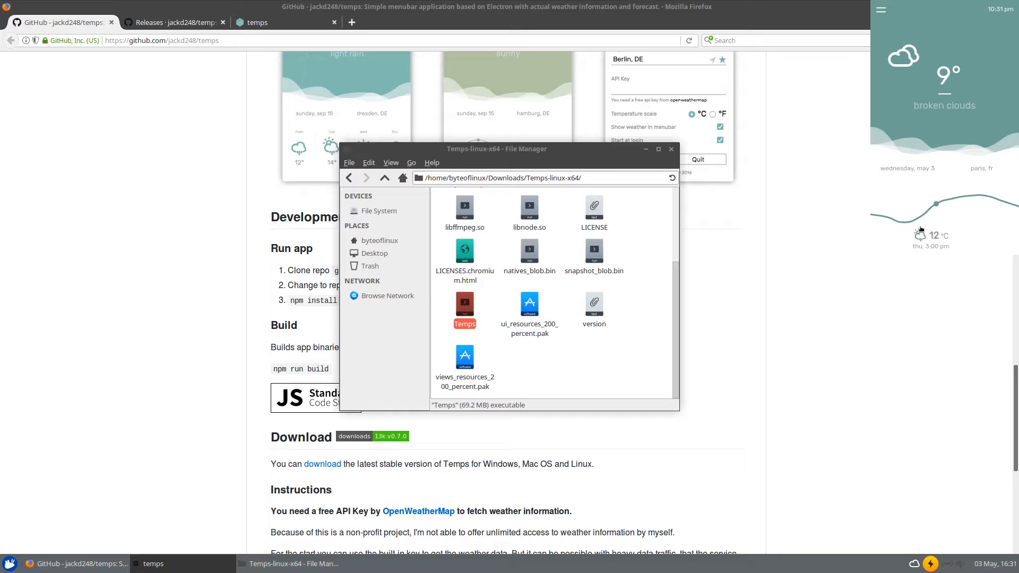
{"action": "mouse_move", "coordinate": [938, 83]}
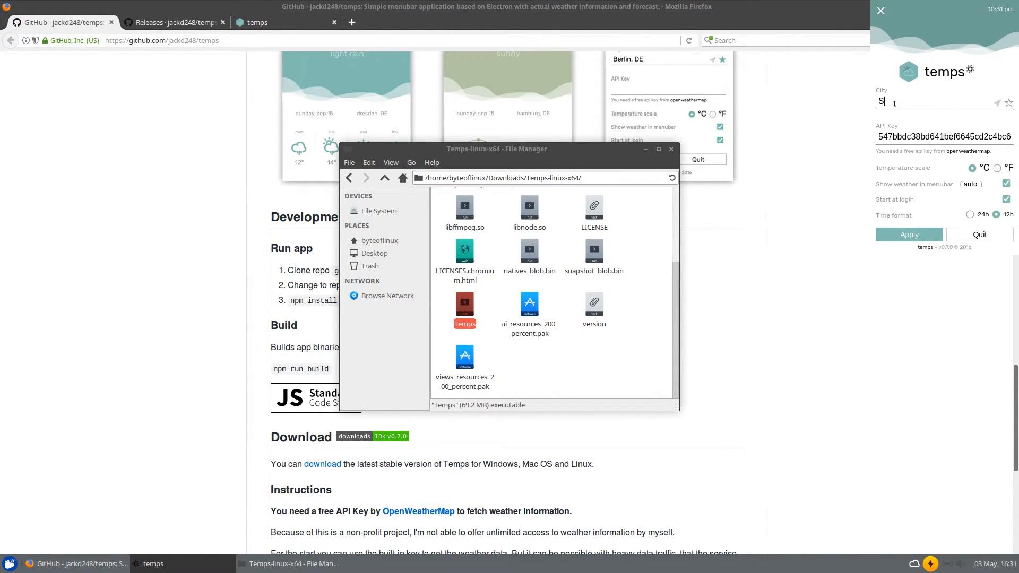
- Enter 'San Francisco' as the Temps city and select the API Key text
{"action": "type", "text": "an Francisco"}
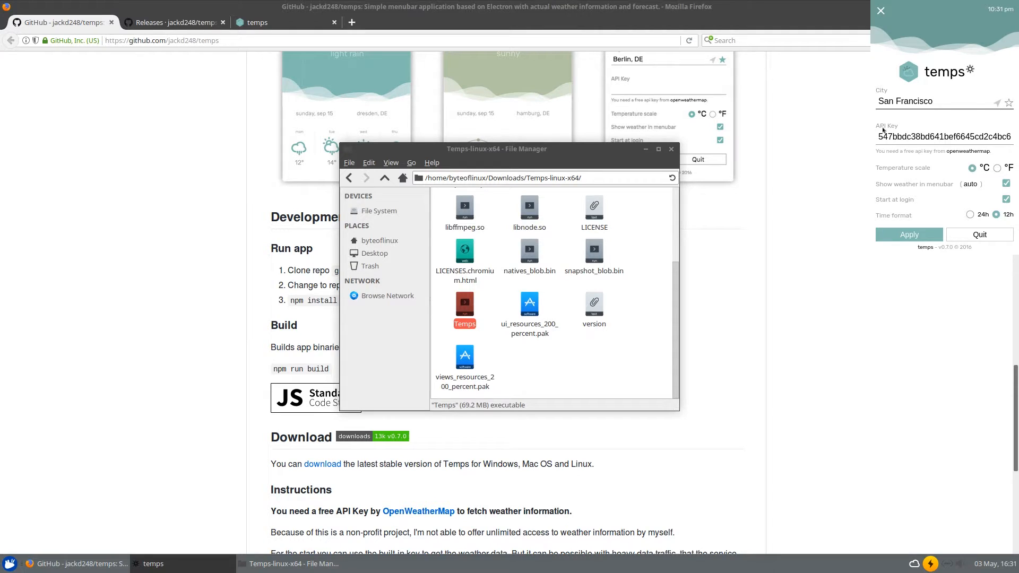
{"action": "triple_click", "coordinate": [944, 137]}
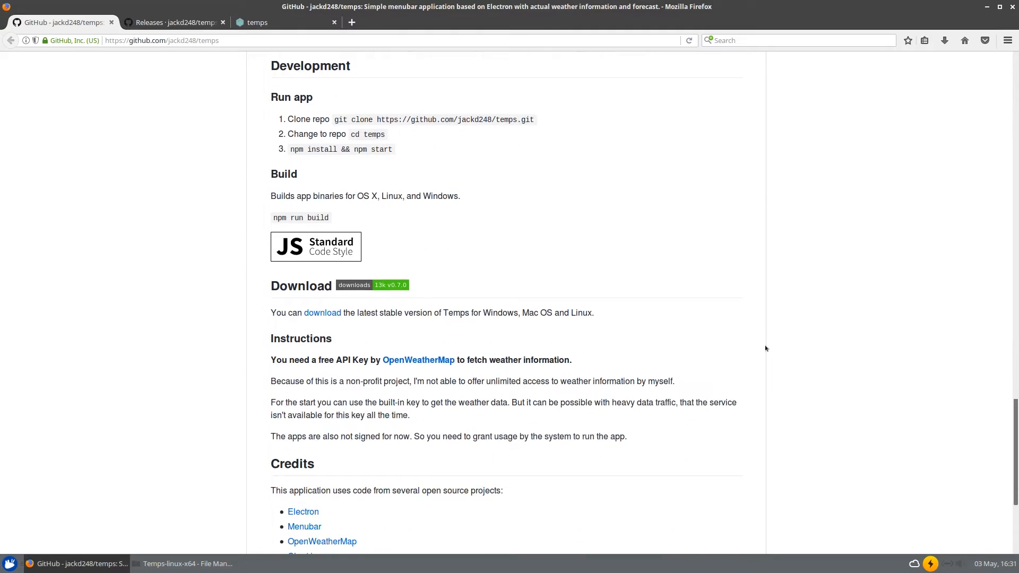
{"action": "scroll", "scroll_direction": "up", "scroll_amount": 3}
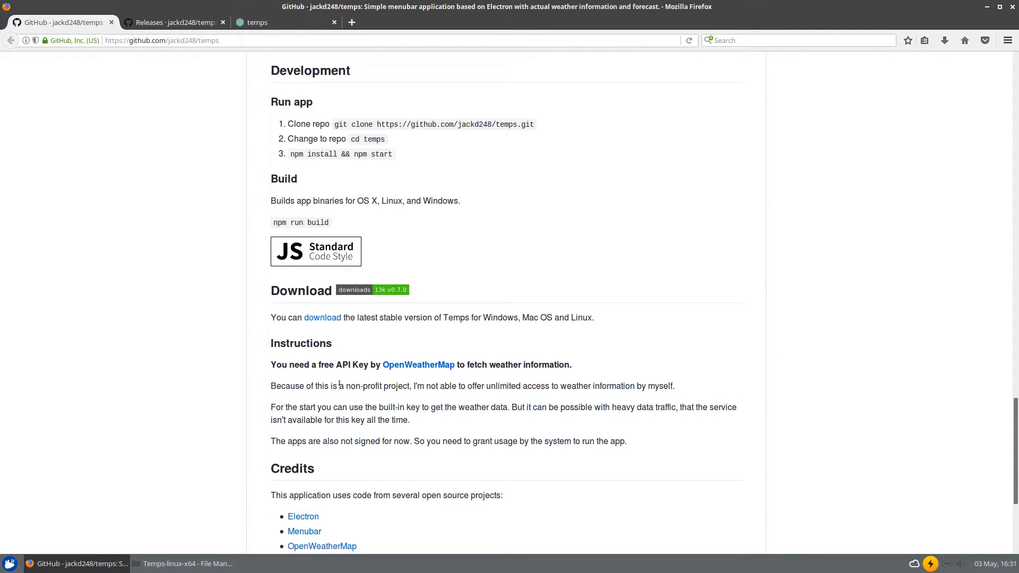
{"action": "scroll", "scroll_direction": "down", "scroll_amount": 3}
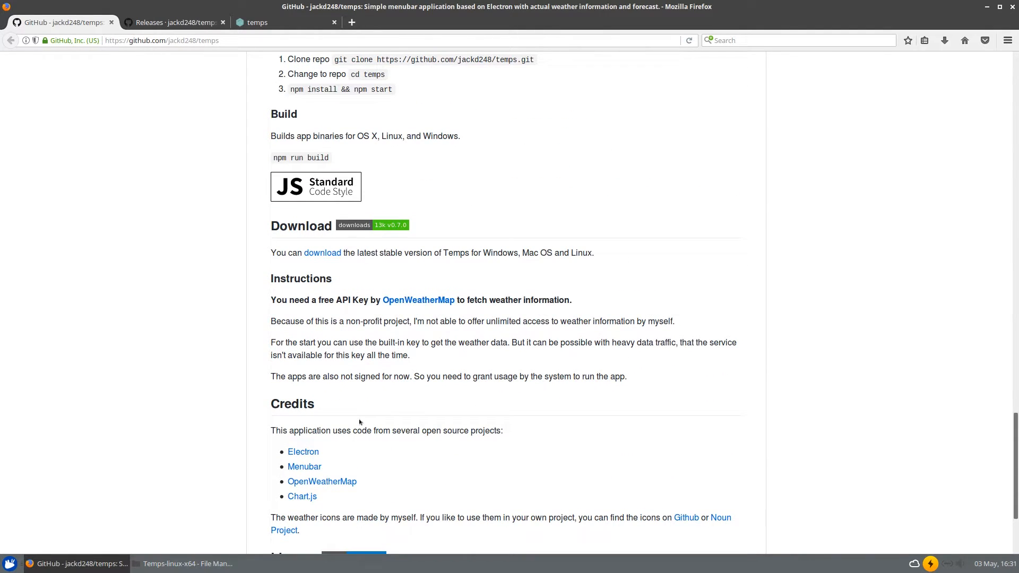
{"action": "scroll", "scroll_direction": "up", "scroll_amount": 3}
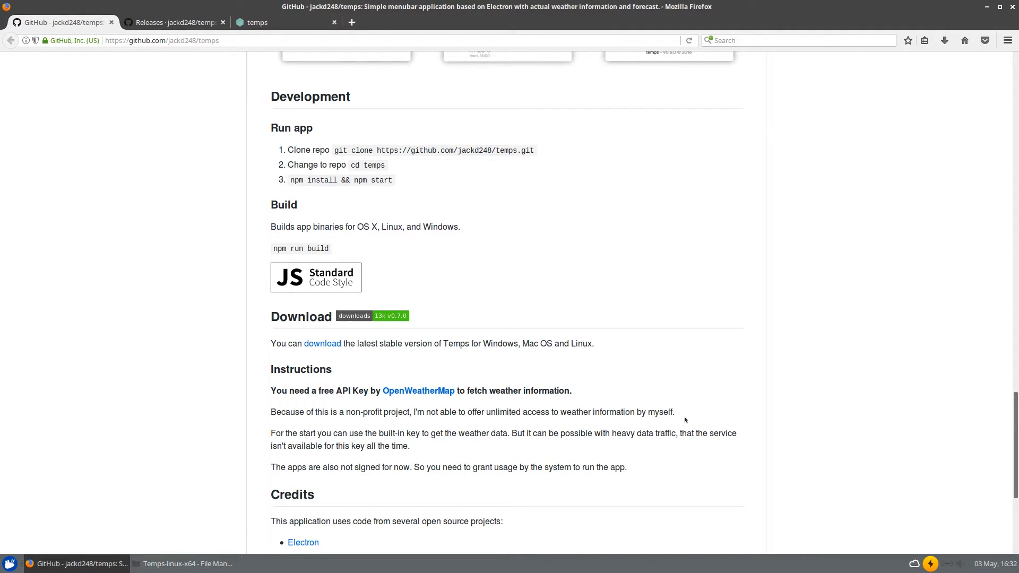
{"action": "mouse_move", "coordinate": [684, 420]}
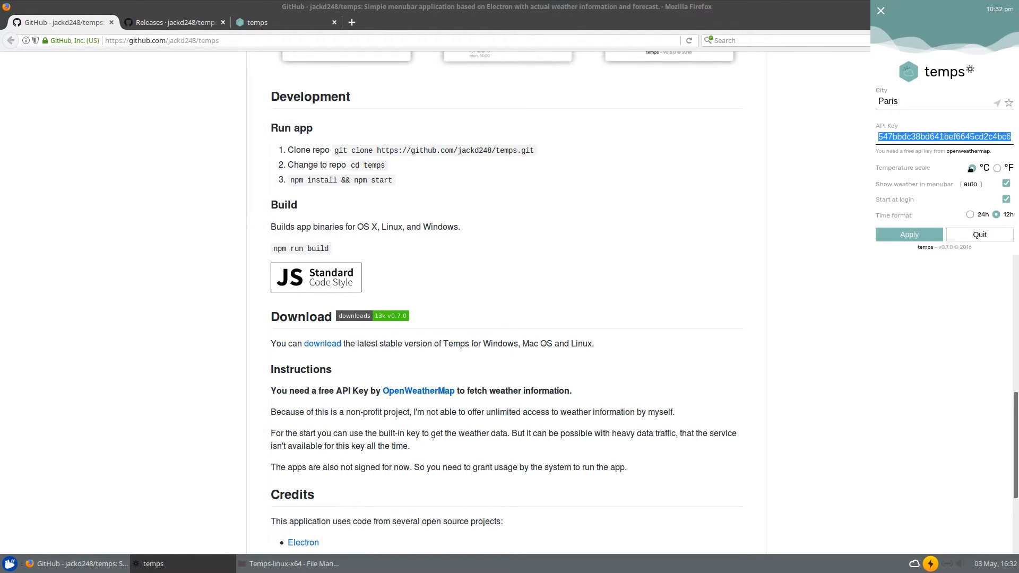
- Switch Temps to °F and choose a menubar weather display style
{"action": "left_click", "coordinate": [996, 168]}
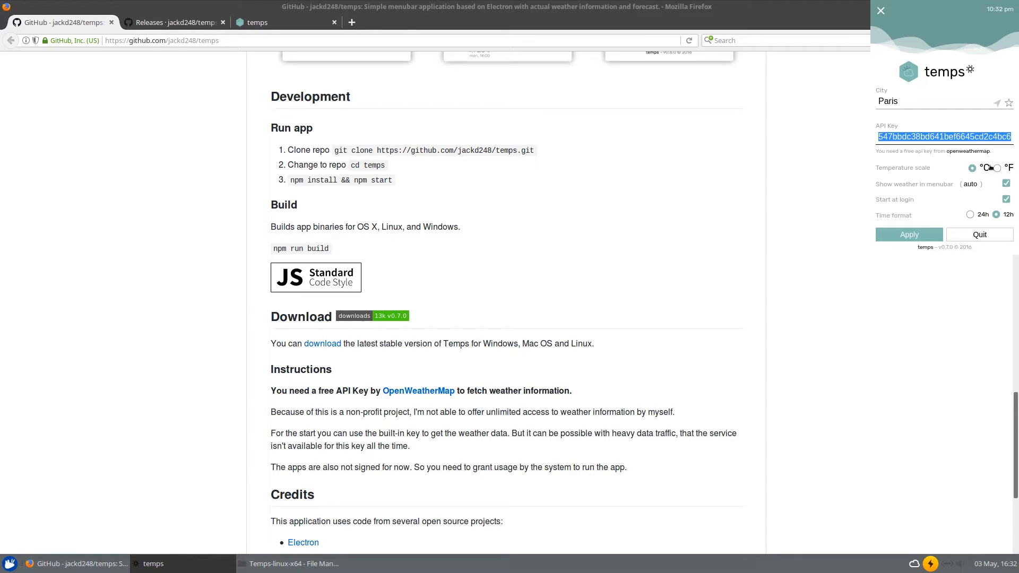
{"action": "left_click", "coordinate": [996, 168]}
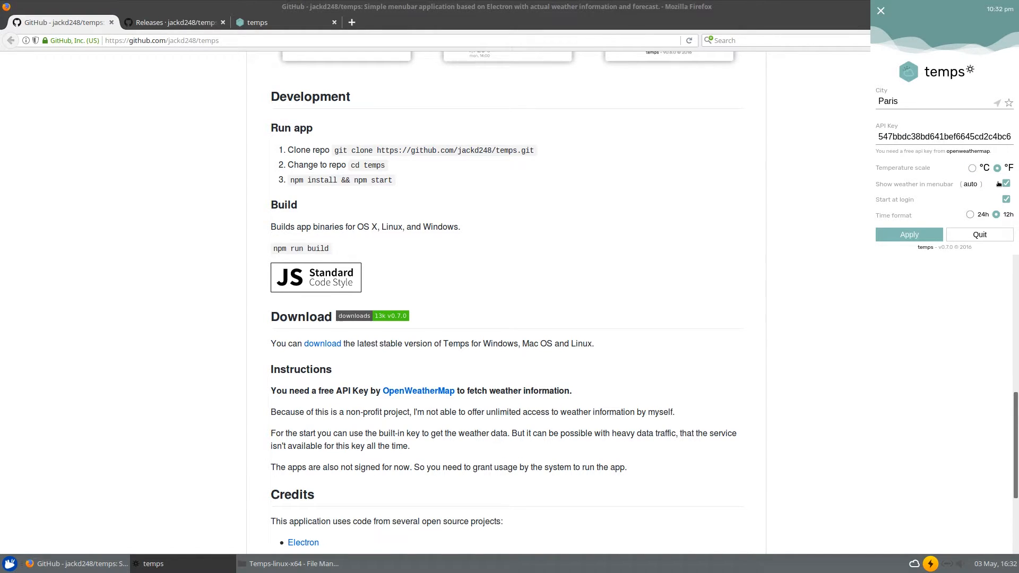
{"action": "left_click", "coordinate": [1007, 183]}
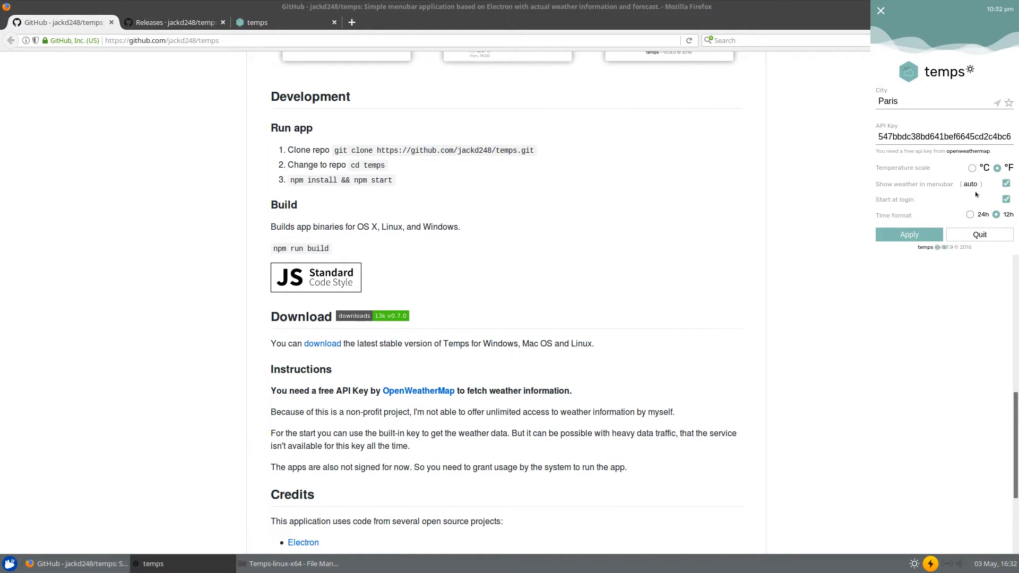
{"action": "left_click", "coordinate": [970, 184]}
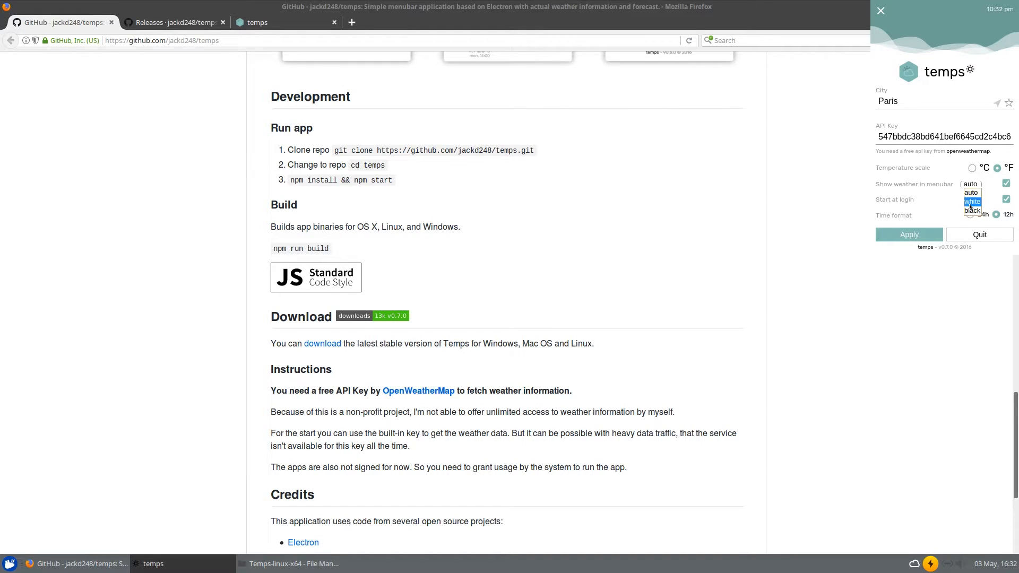
{"action": "left_click", "coordinate": [972, 210]}
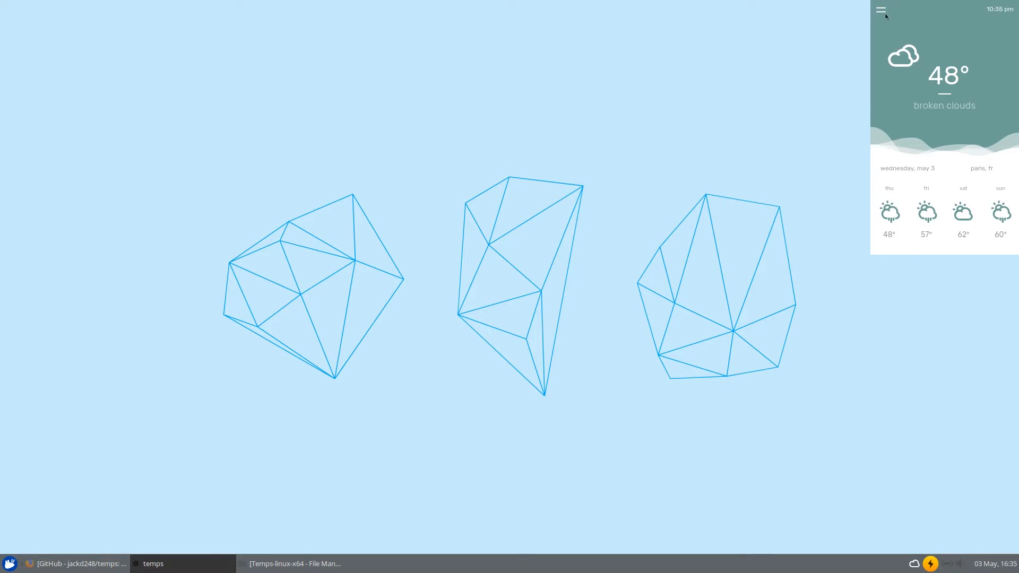
- Quit Temps from its menu and relaunch it from the download folder
{"action": "left_click", "coordinate": [881, 10]}
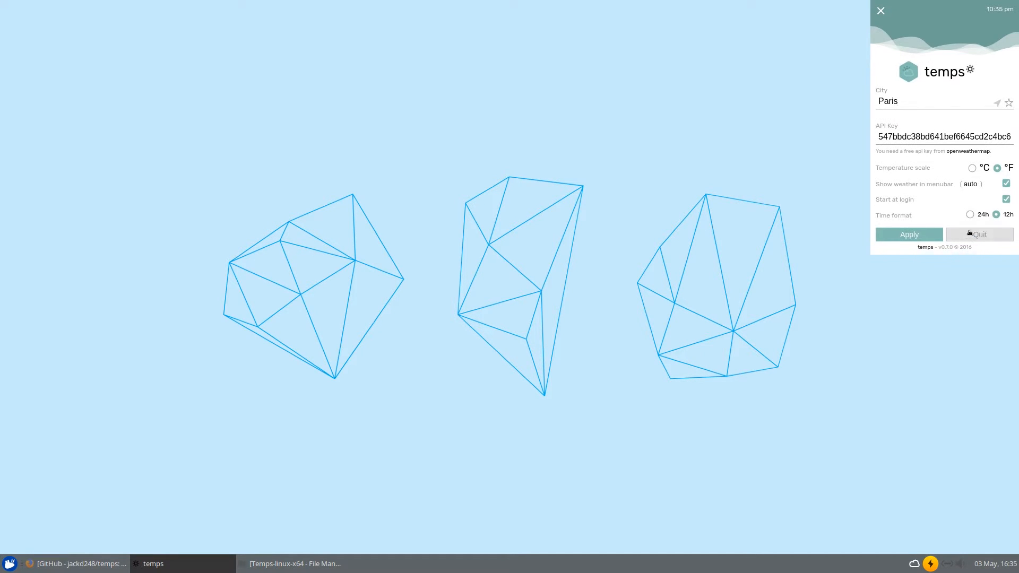
{"action": "left_click", "coordinate": [880, 10]}
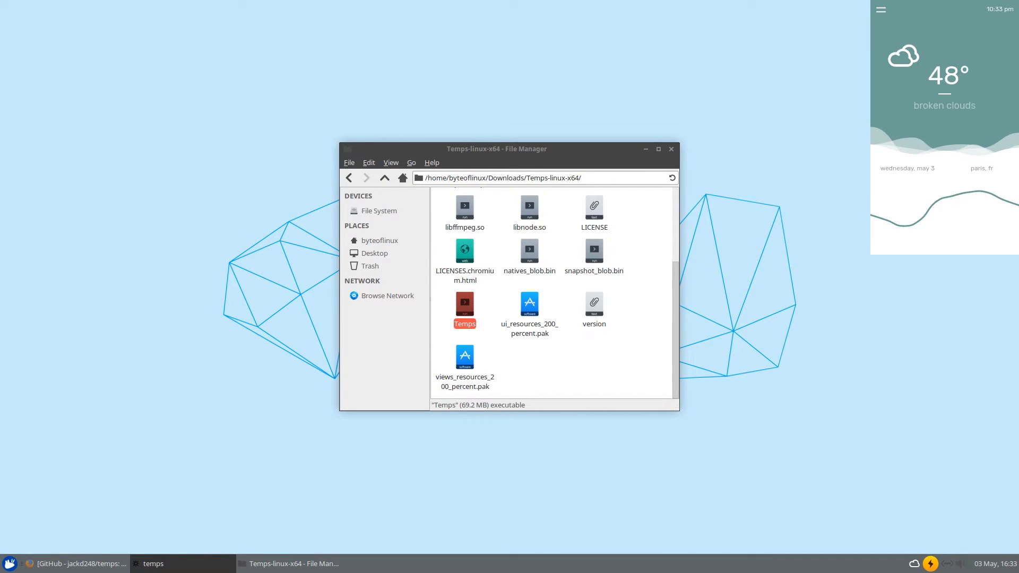
{"action": "double_click", "coordinate": [464, 302]}
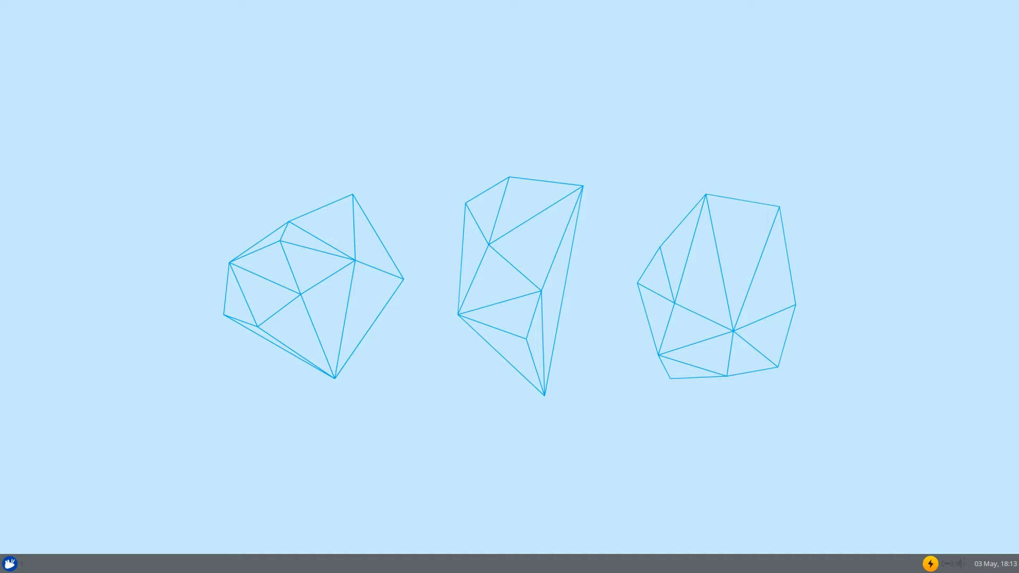
- Follow the 'original cumulus' link on the Cumulus QT site to legacy_cumulus.html
{"action": "left_click", "coordinate": [8, 563]}
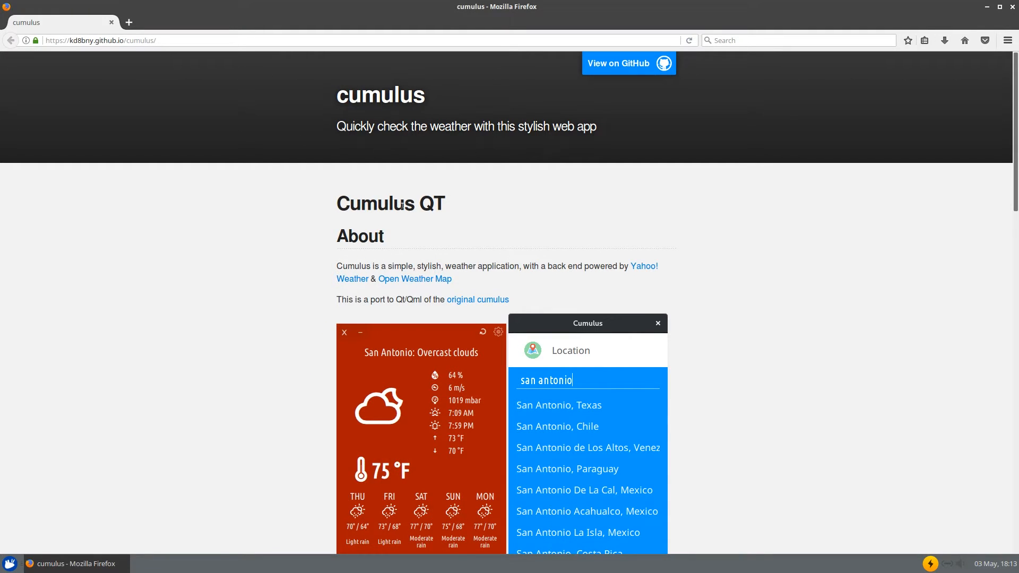
{"action": "double_click", "coordinate": [390, 203]}
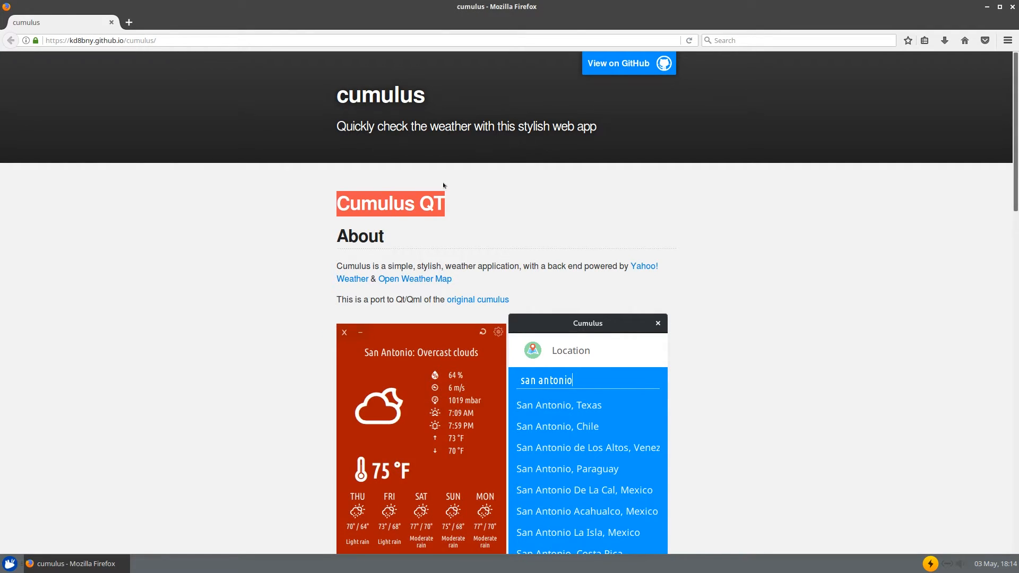
{"action": "scroll", "scroll_direction": "down", "scroll_amount": 3}
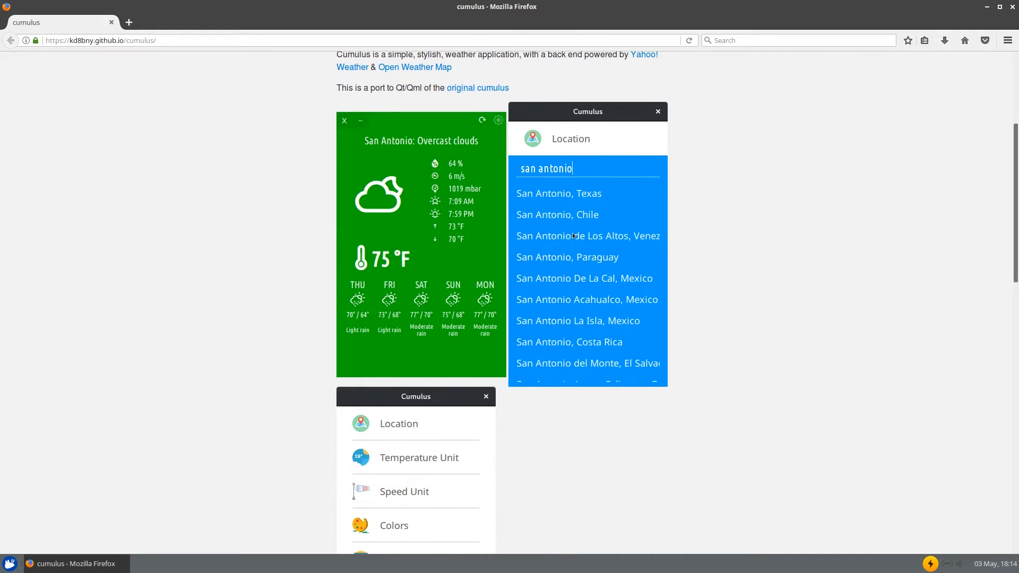
{"action": "scroll", "scroll_direction": "up", "scroll_amount": 3}
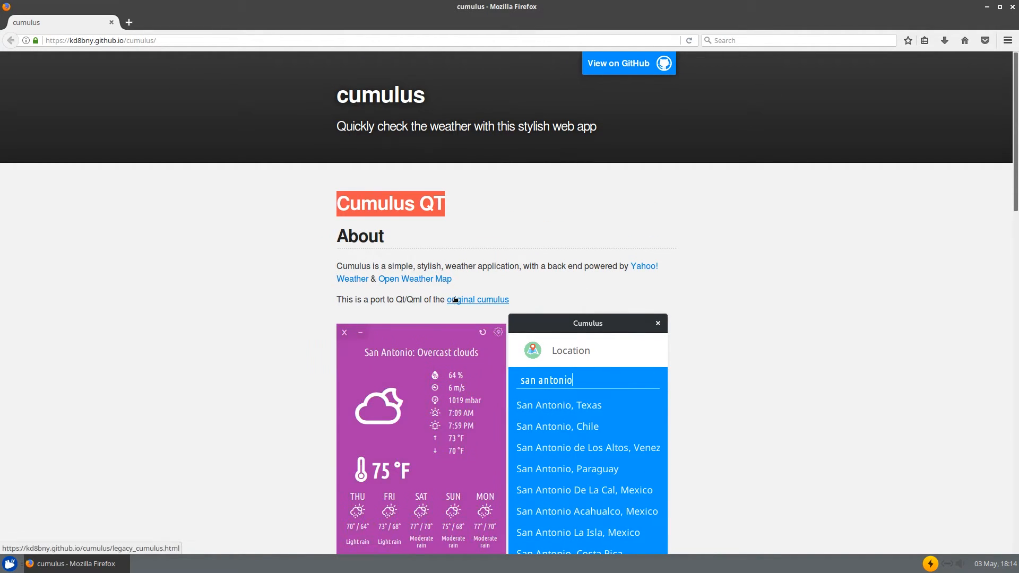
{"action": "left_click", "coordinate": [477, 299]}
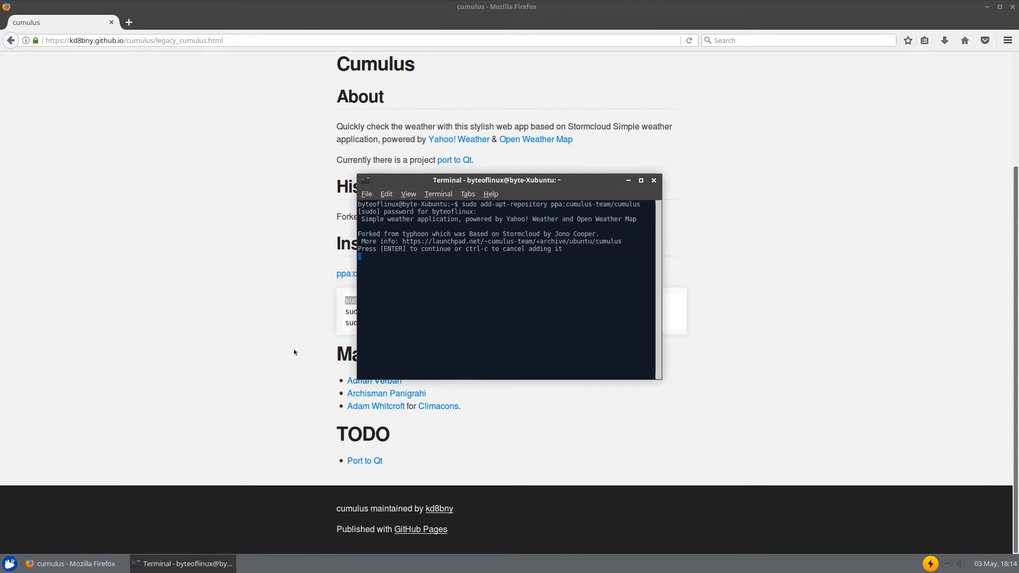
- Add the cumulus-team PPA and install the cumulus package
{"action": "left_click", "coordinate": [628, 181]}
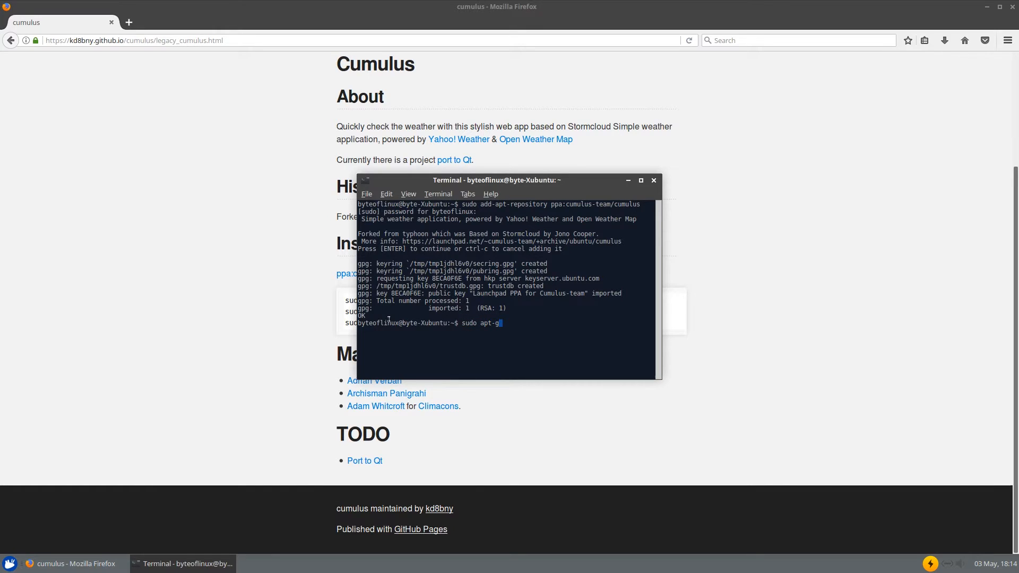
{"action": "key", "text": "Return"}
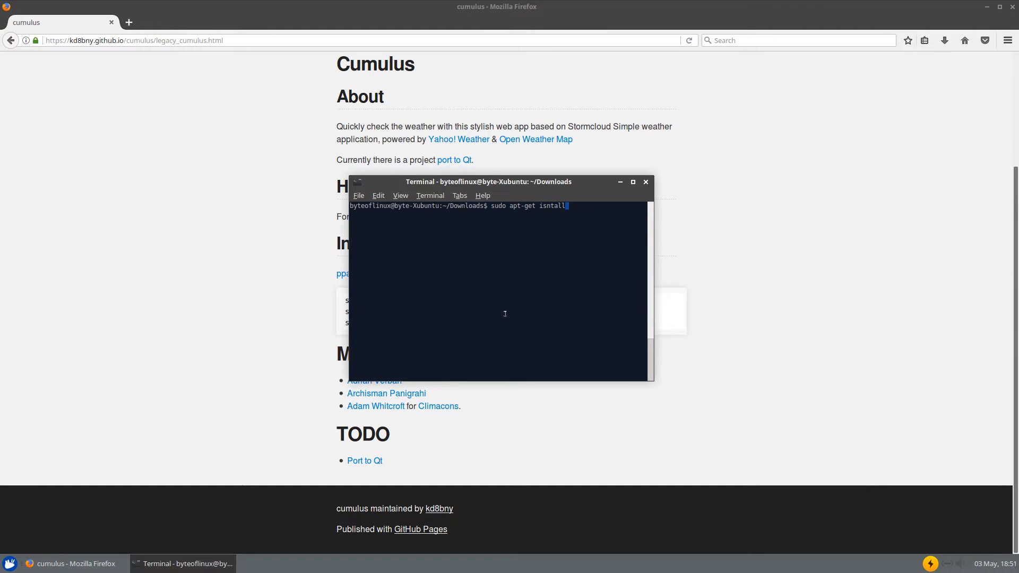
{"action": "key", "text": "Return"}
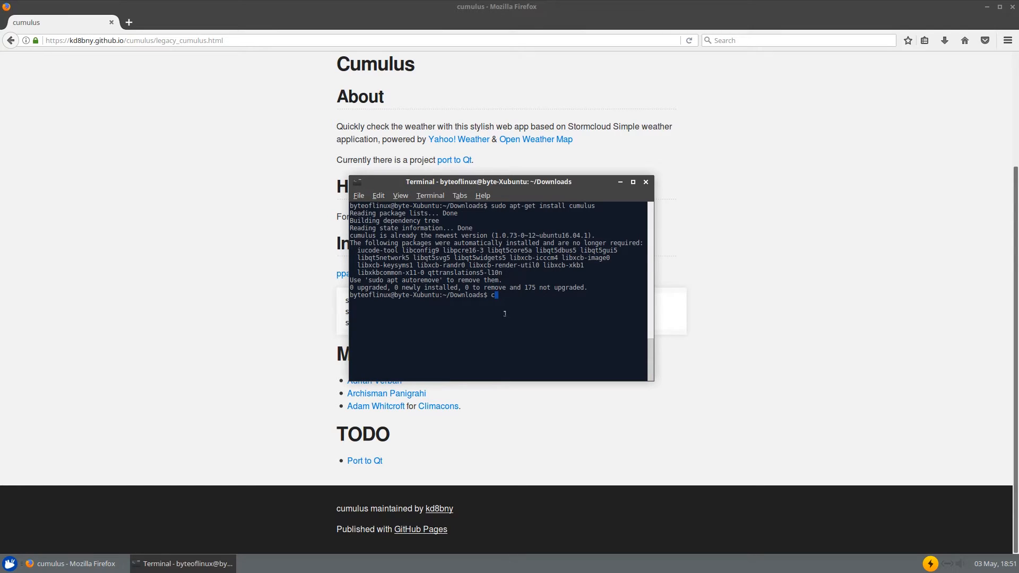
- Launch Cumulus from the terminal
{"action": "left_click", "coordinate": [9, 564]}
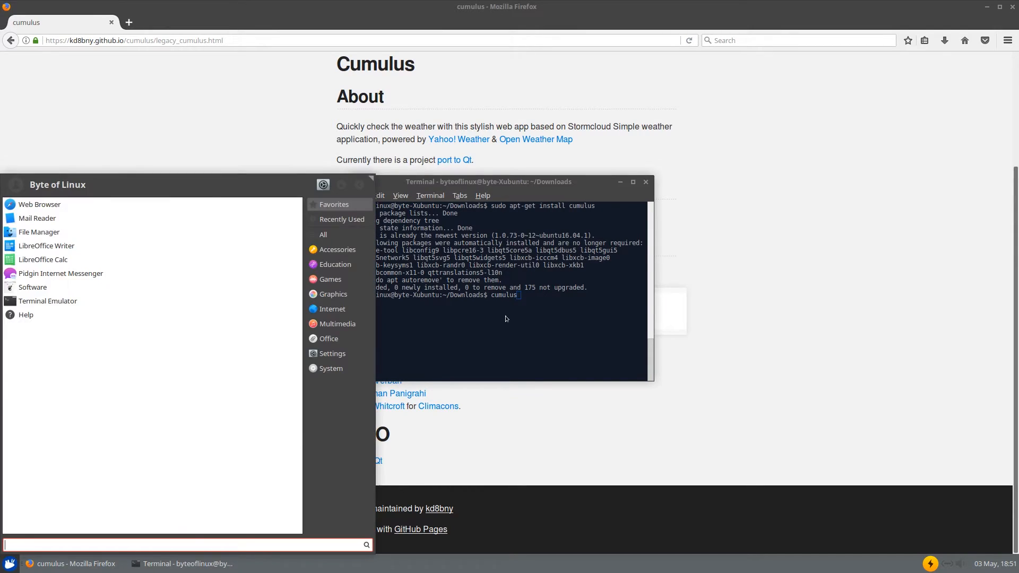
{"action": "left_click", "coordinate": [504, 313]}
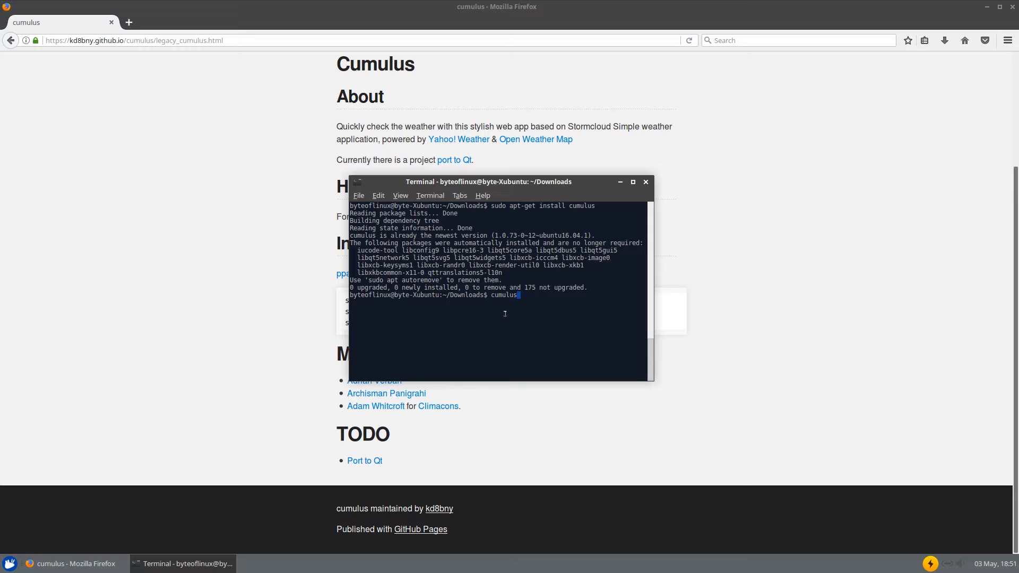
{"action": "key", "text": "Return"}
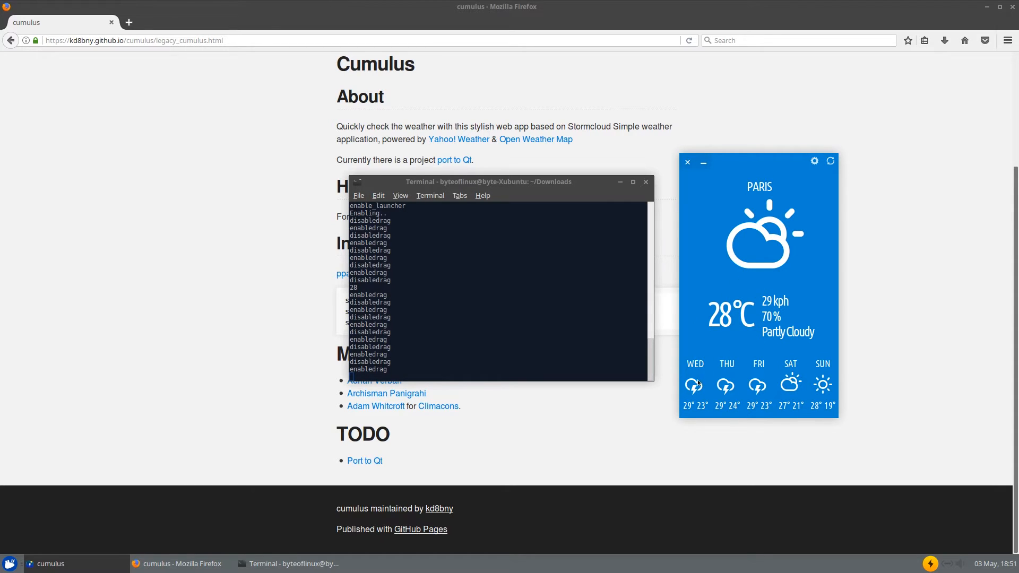
{"action": "mouse_move", "coordinate": [807, 389]}
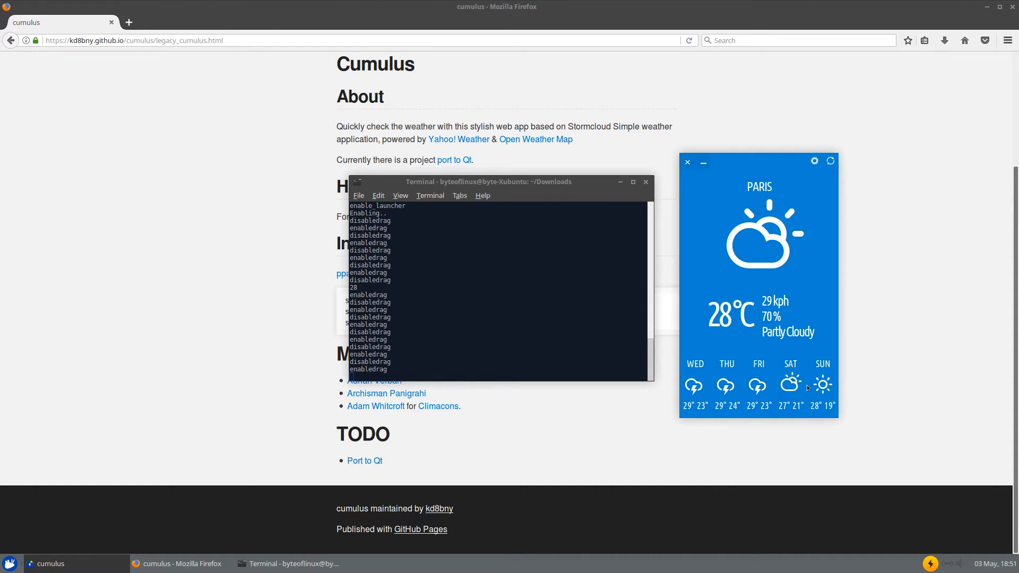
{"action": "mouse_move", "coordinate": [801, 370]}
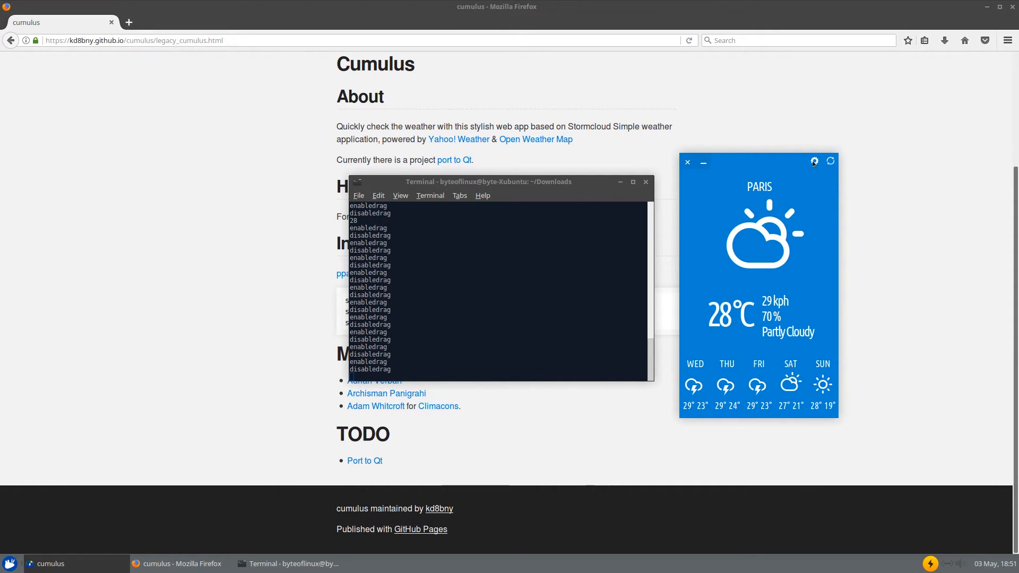
- Open the Cumulus settings panel via the gear icon
{"action": "left_click", "coordinate": [814, 161]}
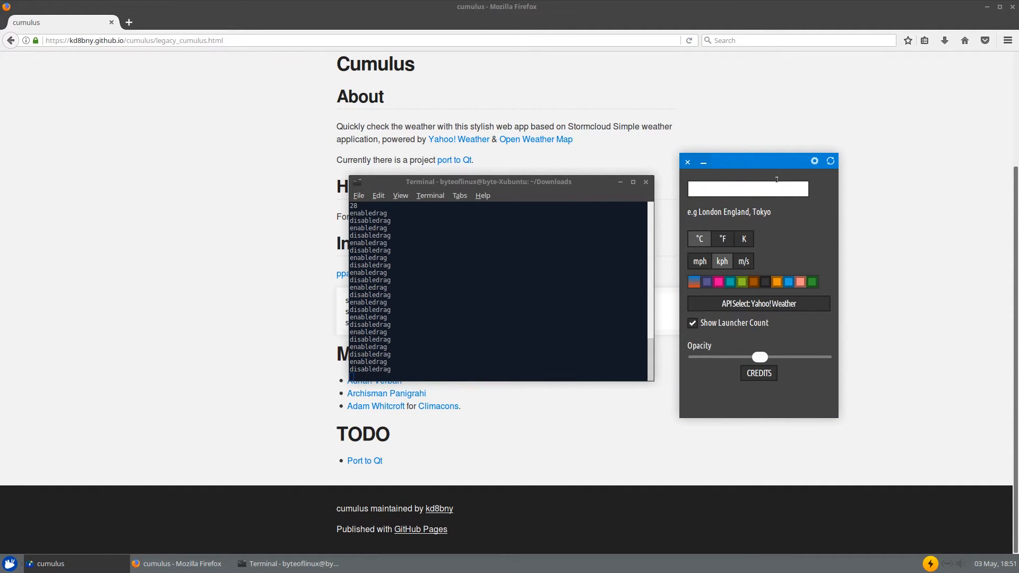
- Enter Miami, pick a dark colour theme, and set the data source to Open Weather Map
{"action": "type", "text": "Mia"}
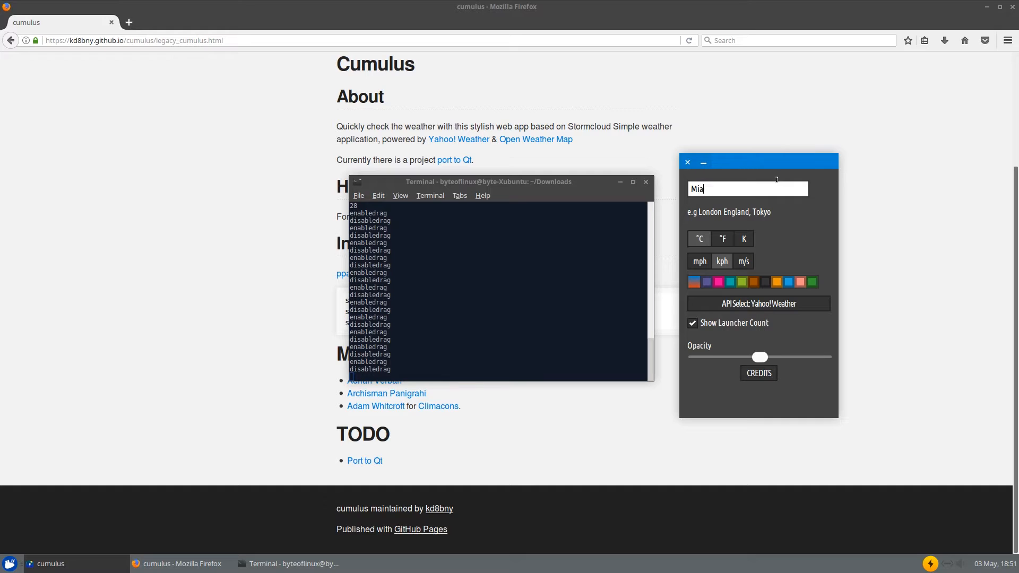
{"action": "type", "text": "mi"}
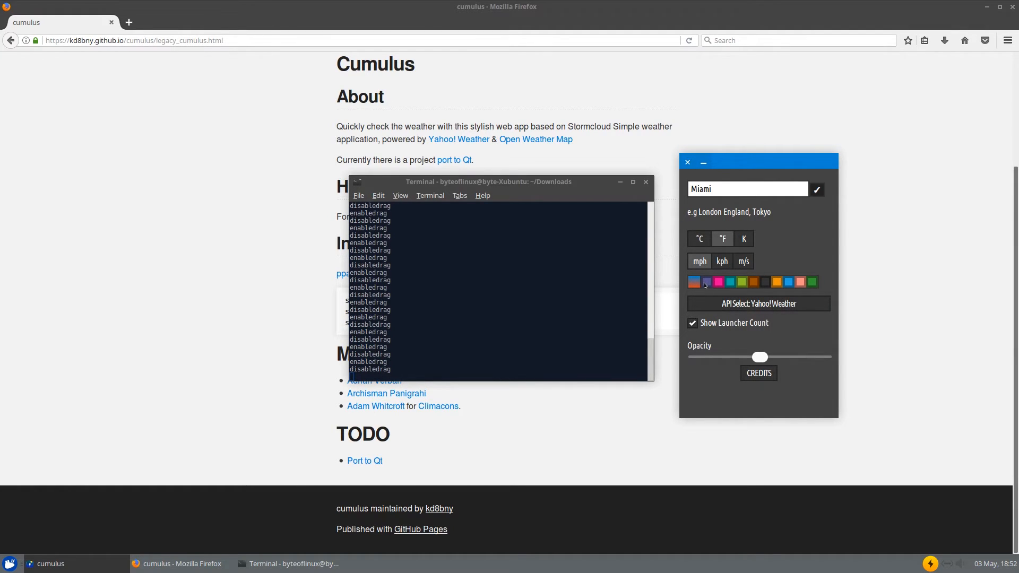
{"action": "left_click", "coordinate": [718, 281]}
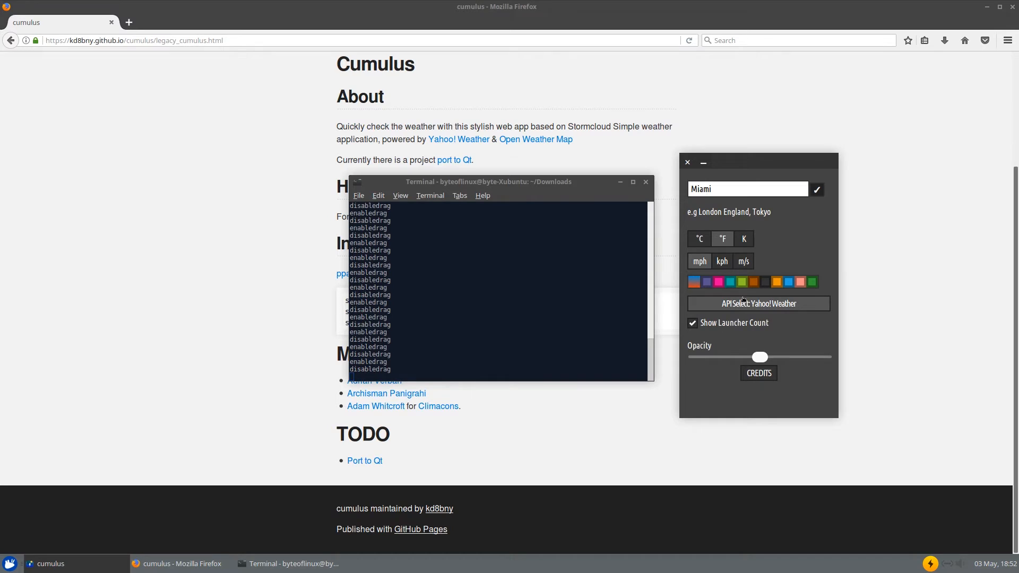
{"action": "left_click", "coordinate": [758, 303]}
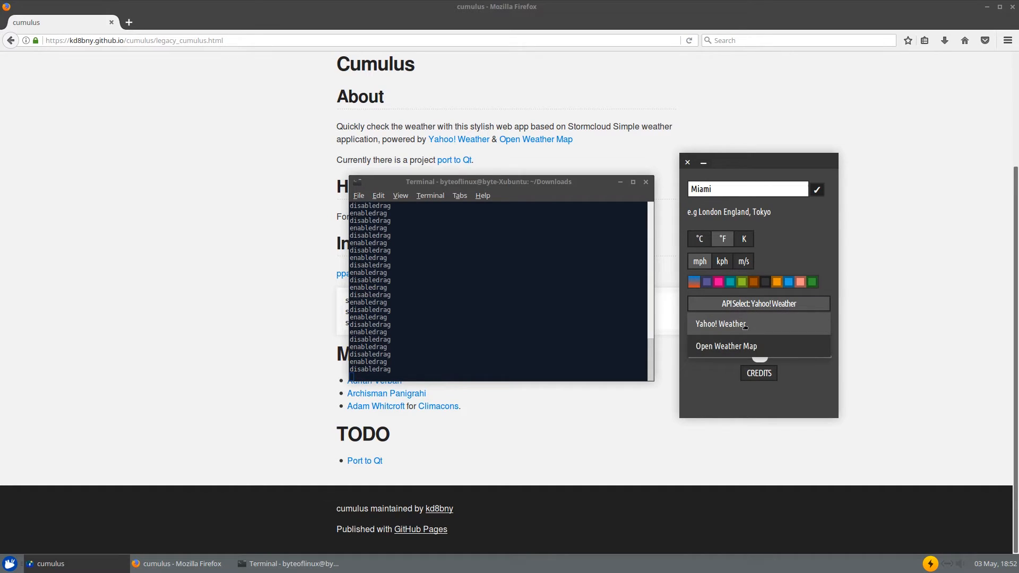
{"action": "mouse_move", "coordinate": [726, 346]}
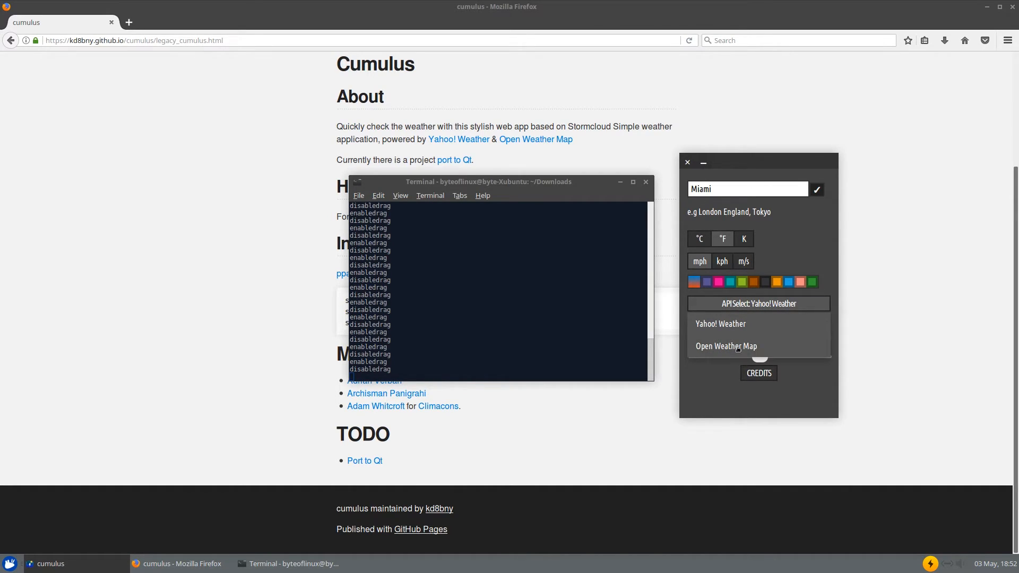
{"action": "left_click", "coordinate": [758, 304]}
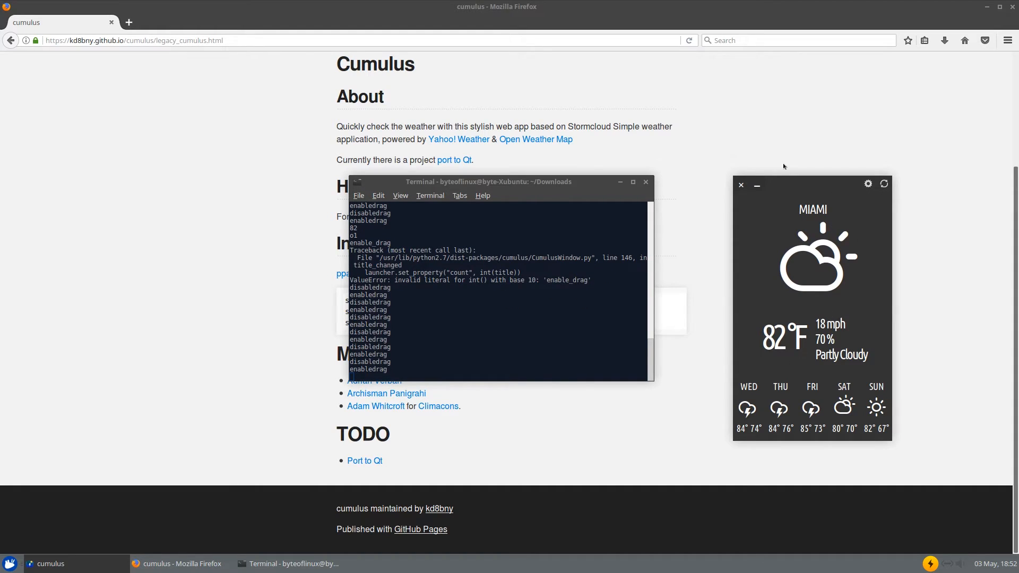
- Open Miami's full Yahoo forecast in Firefox from the city name
{"action": "left_click", "coordinate": [811, 209]}
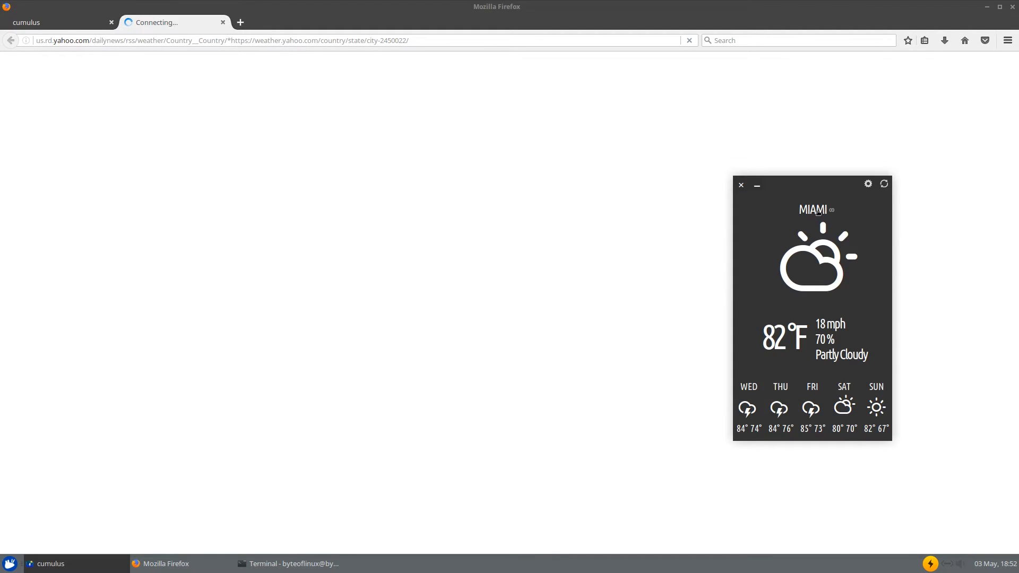
{"action": "mouse_move", "coordinate": [428, 5]}
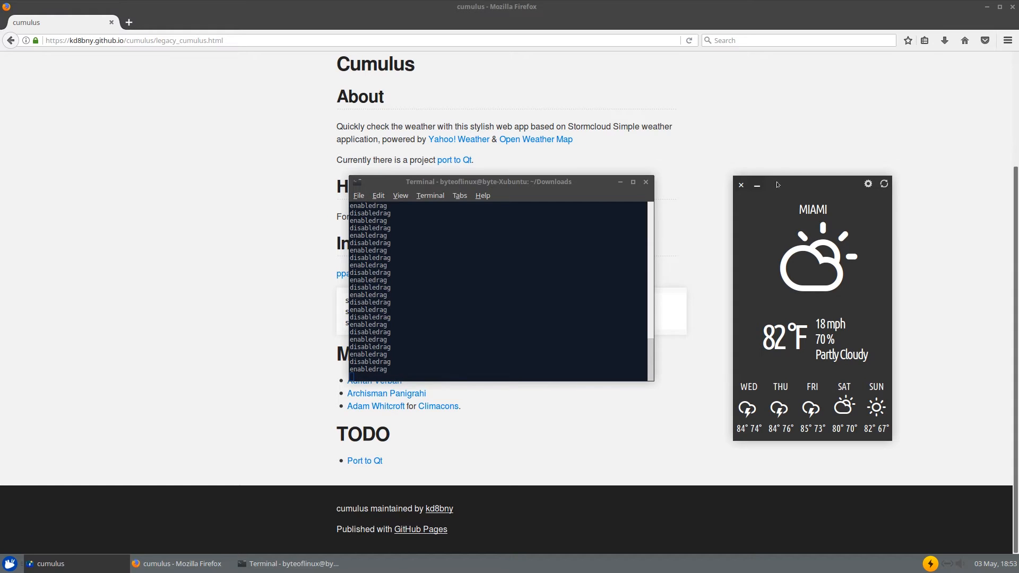
{"action": "mouse_move", "coordinate": [827, 254]}
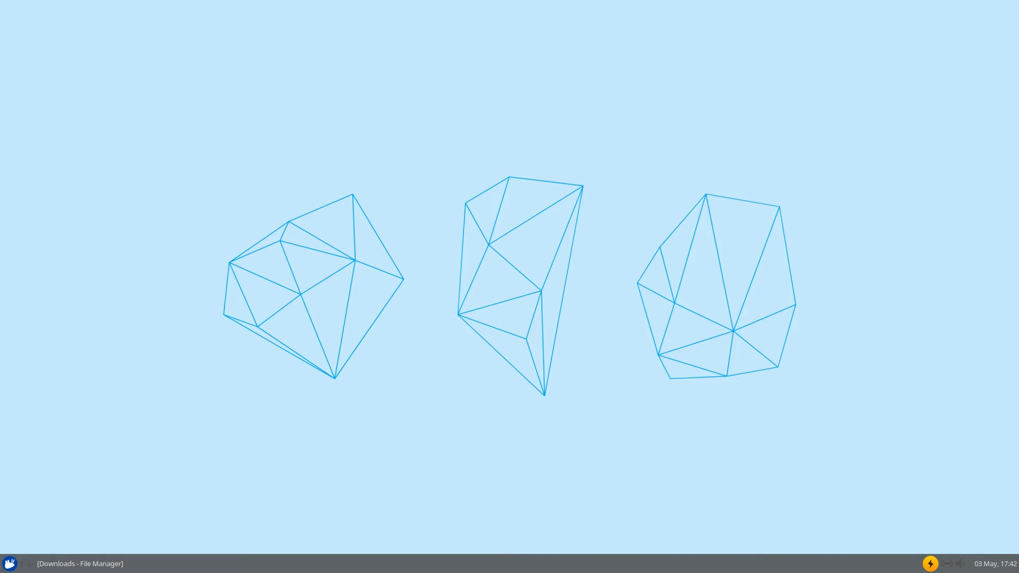
{"action": "left_click", "coordinate": [9, 564]}
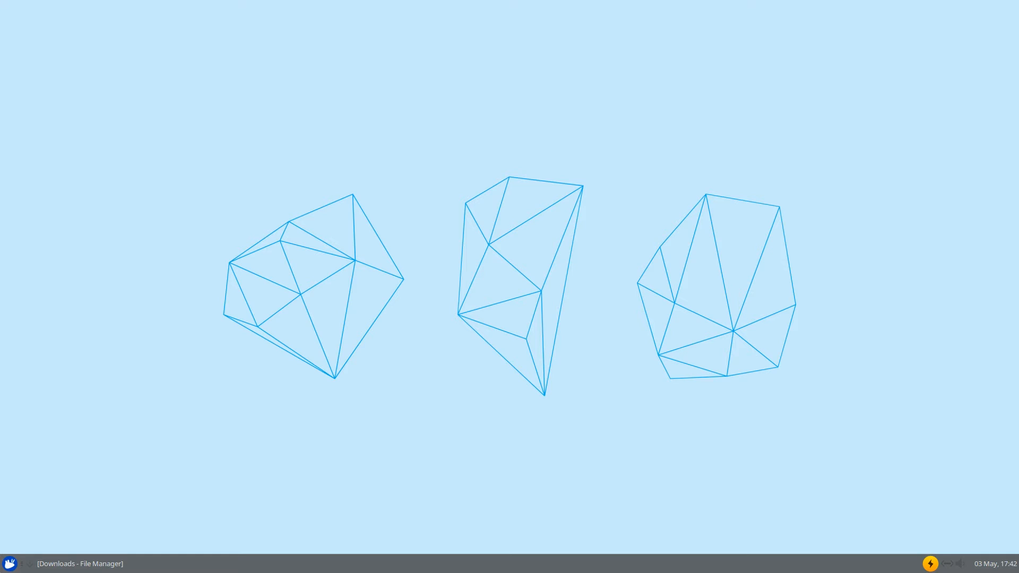
- Search 'flat' and go to flatpak.org's Getting Flatpak page
{"action": "type", "text": "flat"}
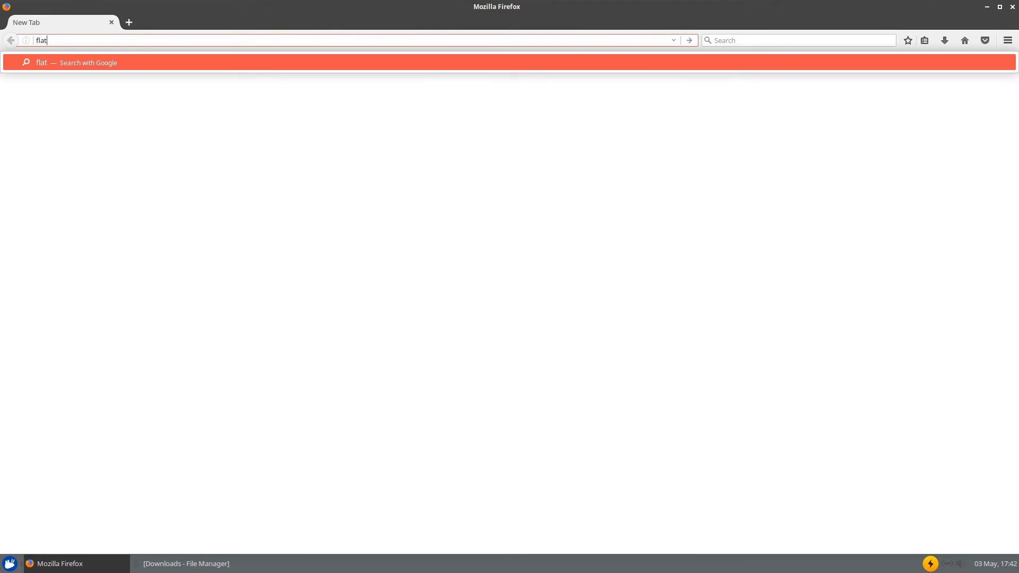
{"action": "key", "text": "Return"}
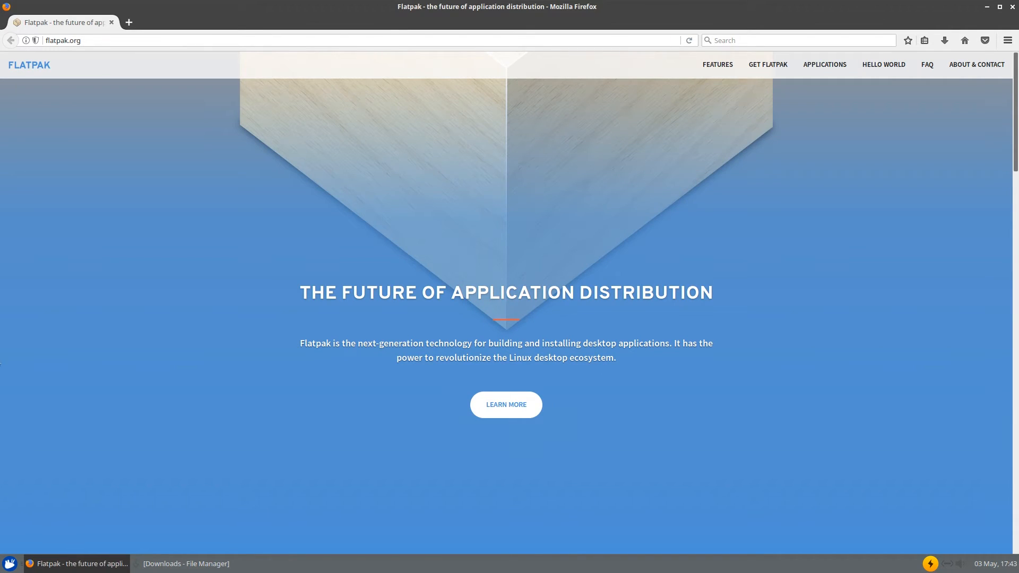
{"action": "left_click", "coordinate": [767, 64]}
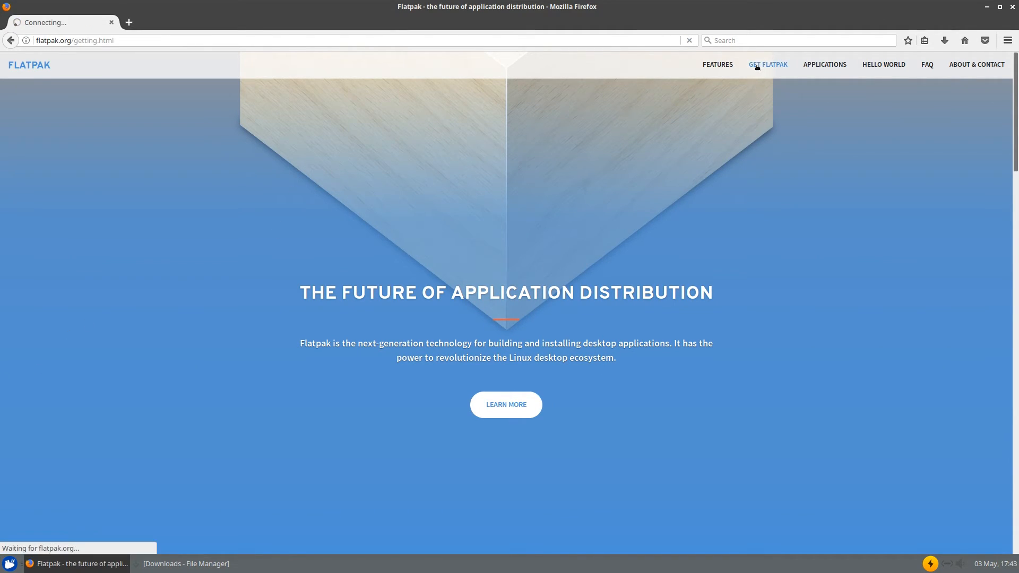
{"action": "left_click", "coordinate": [767, 64]}
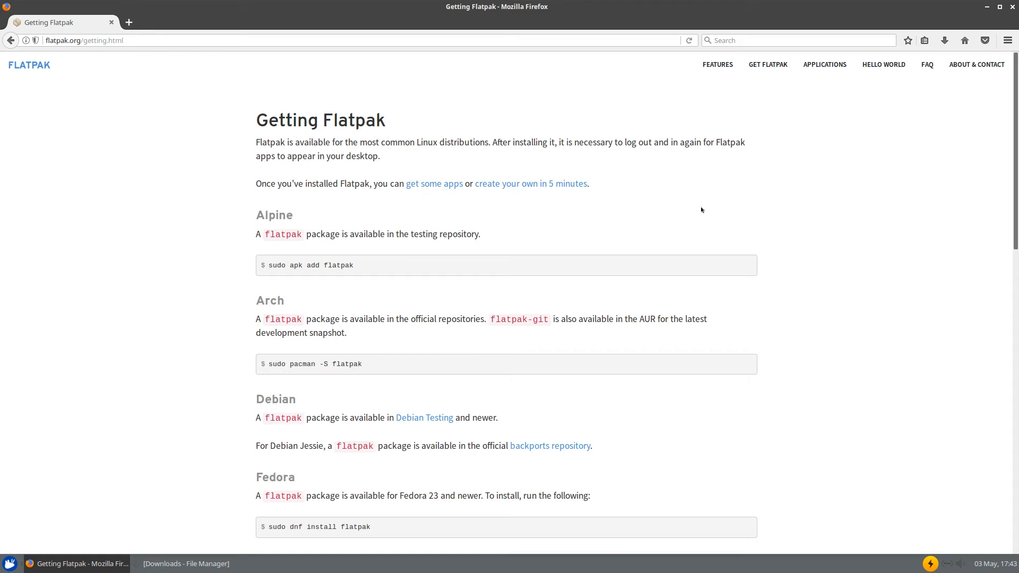
{"action": "scroll", "scroll_direction": "down", "scroll_amount": 3}
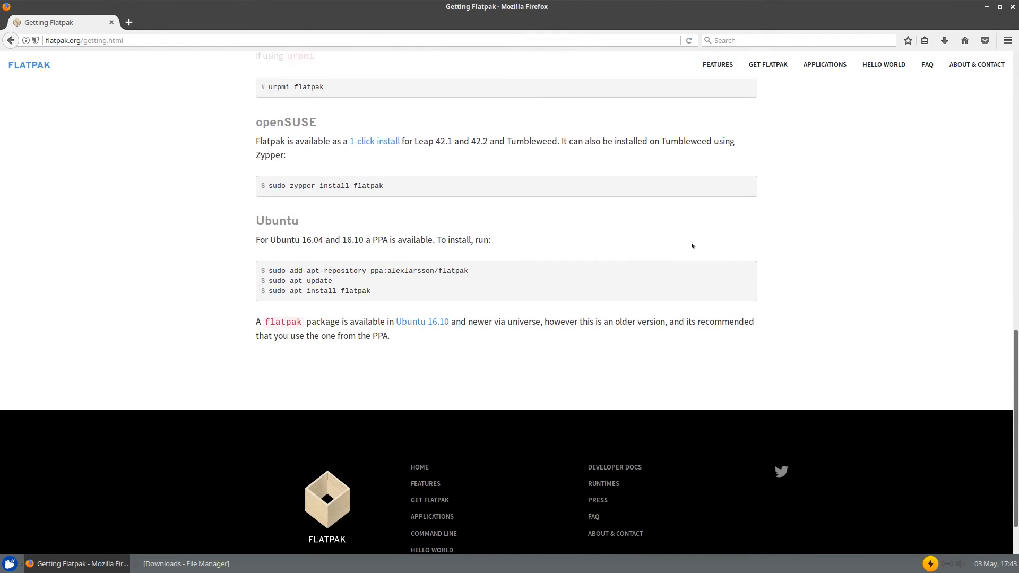
- Go to Flatpak Applications and show the command-line install instructions
{"action": "left_click", "coordinate": [824, 64]}
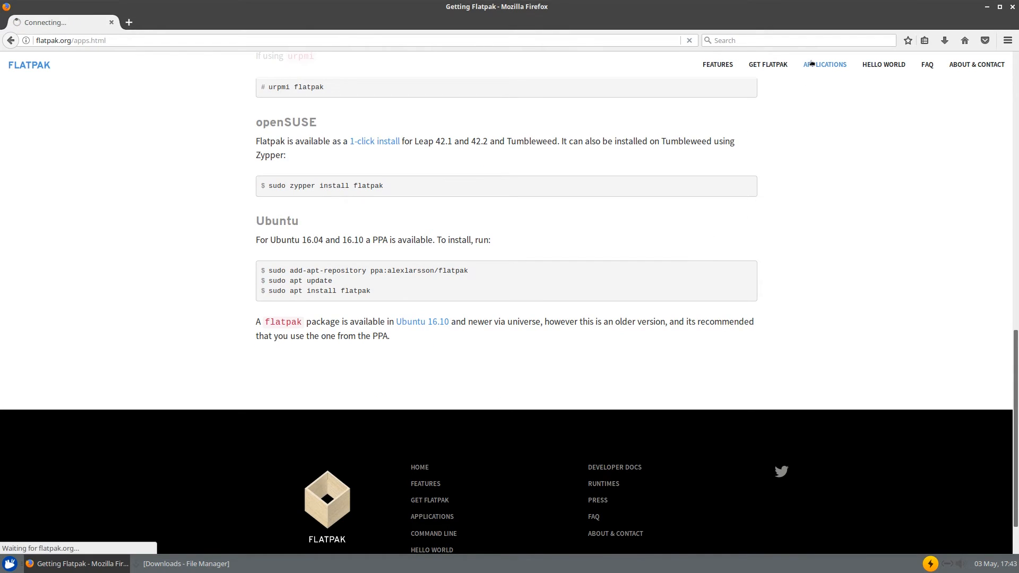
{"action": "left_click", "coordinate": [824, 65]}
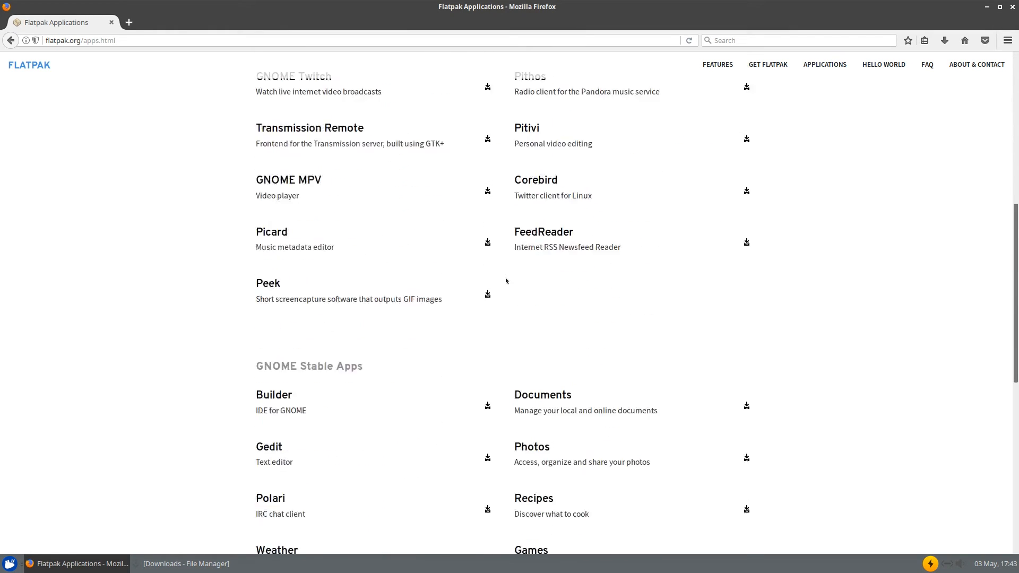
{"action": "scroll", "scroll_direction": "down", "scroll_amount": 3}
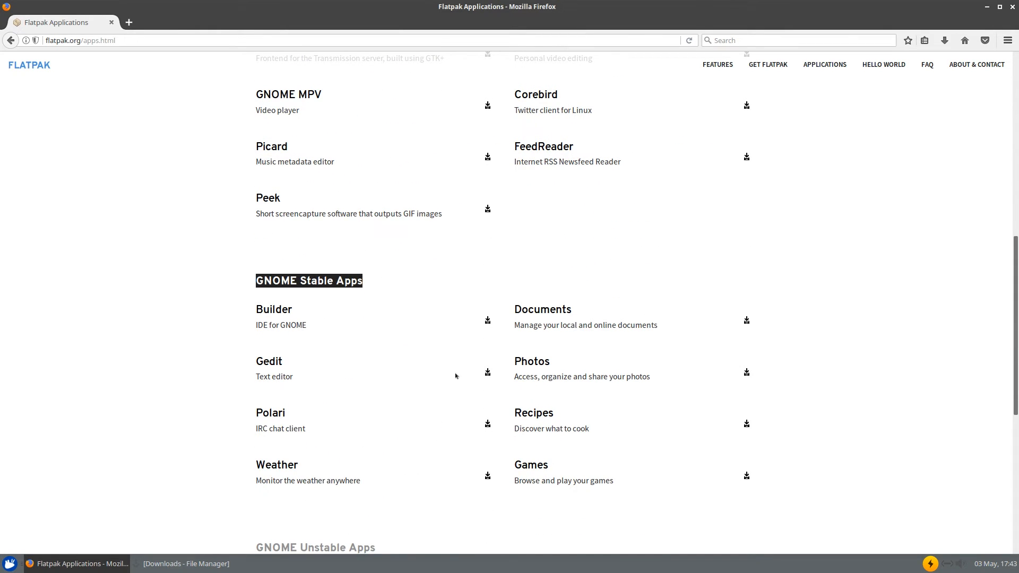
{"action": "scroll", "scroll_direction": "up", "scroll_amount": 3}
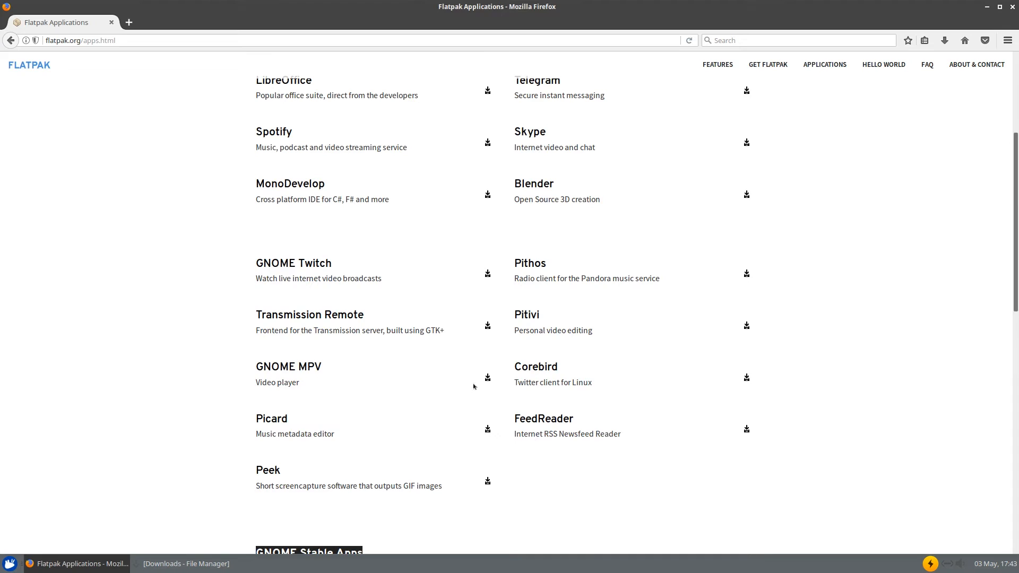
{"action": "left_click", "coordinate": [373, 188]}
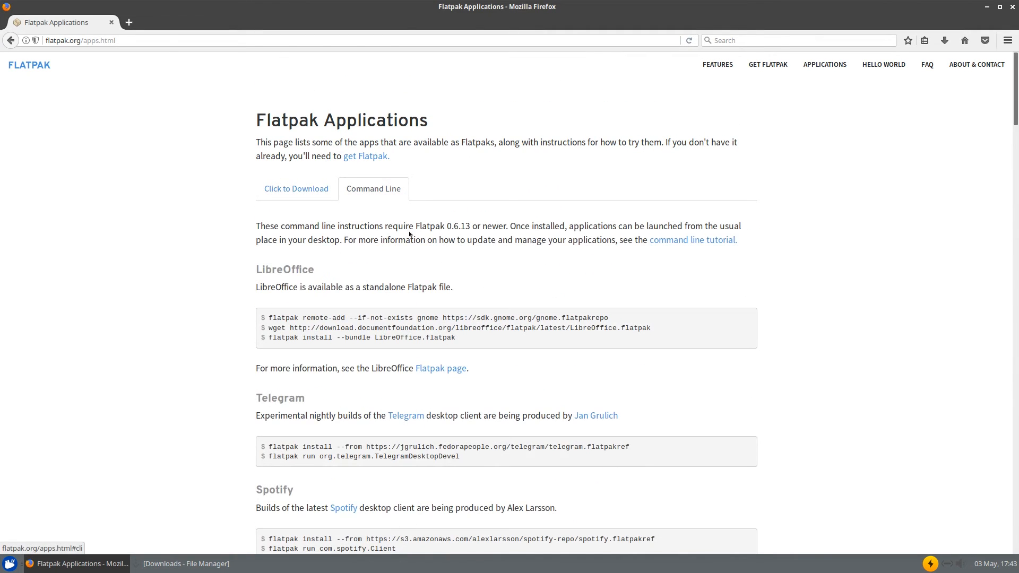
{"action": "scroll", "scroll_direction": "down", "scroll_amount": 3}
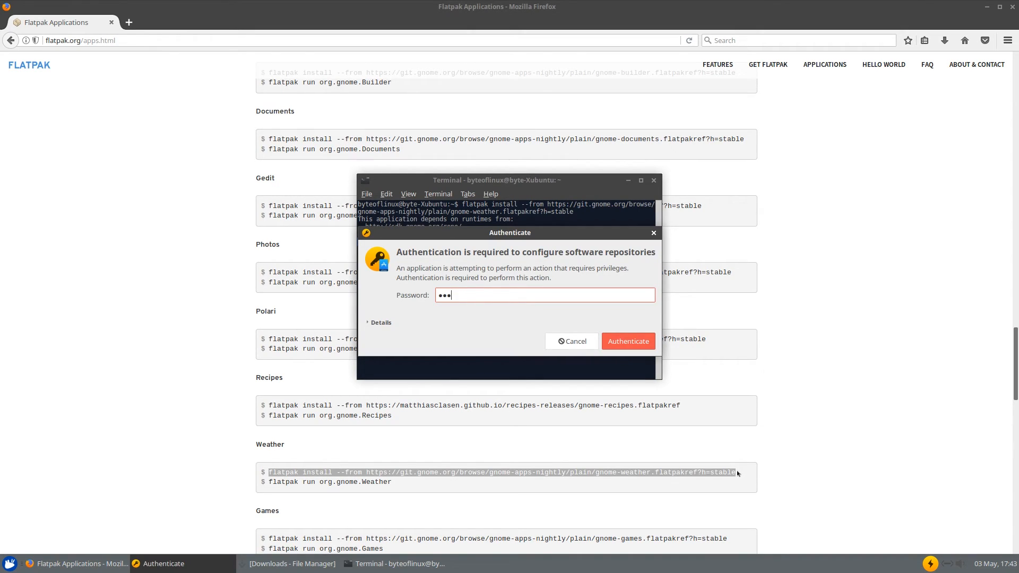
- Authenticate, accept the GNOME runtime with 'y', and launch Weather
{"action": "left_click", "coordinate": [627, 341]}
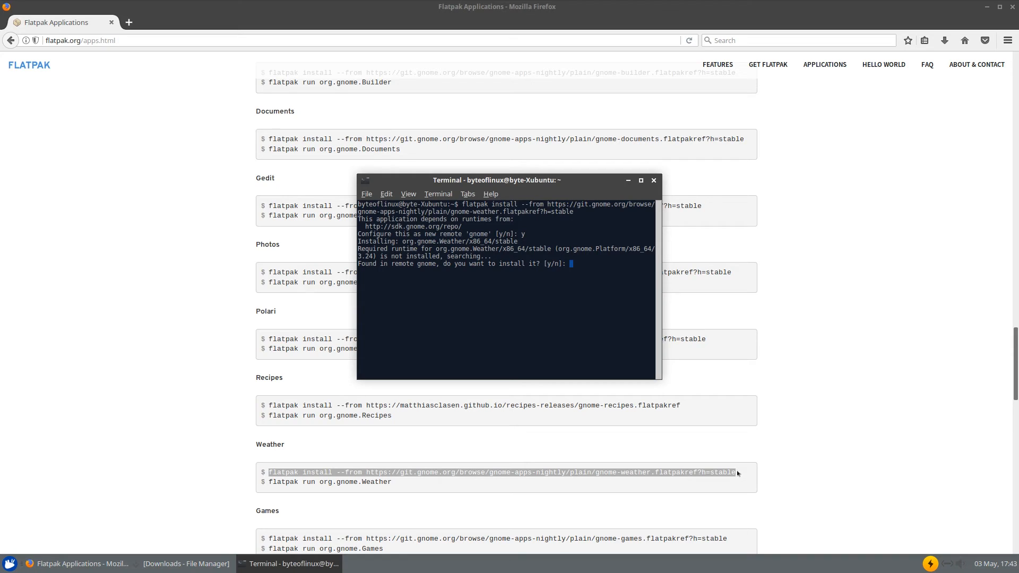
{"action": "type", "text": "y"}
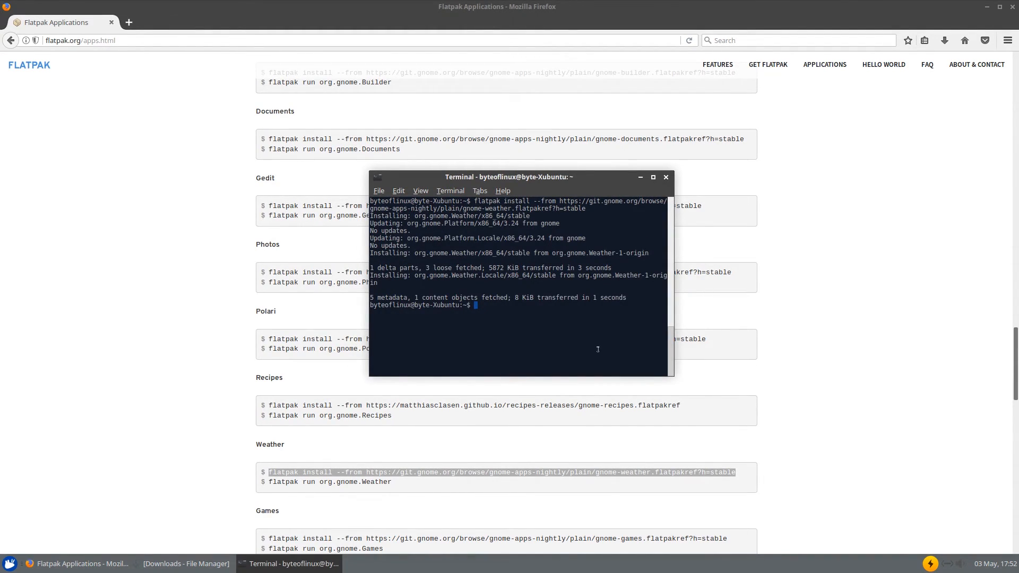
{"action": "left_click", "coordinate": [640, 177]}
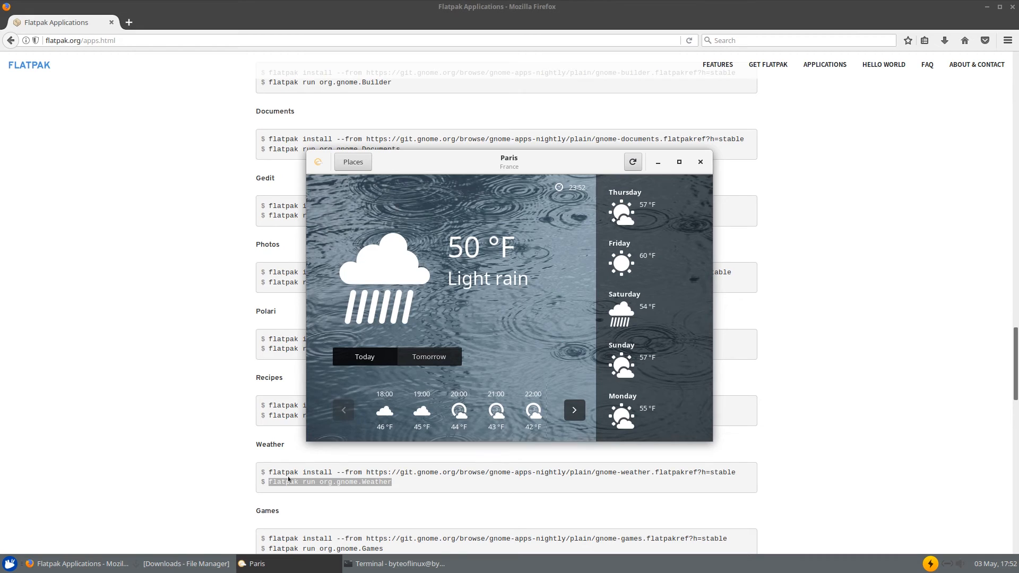
{"action": "mouse_move", "coordinate": [572, 180]}
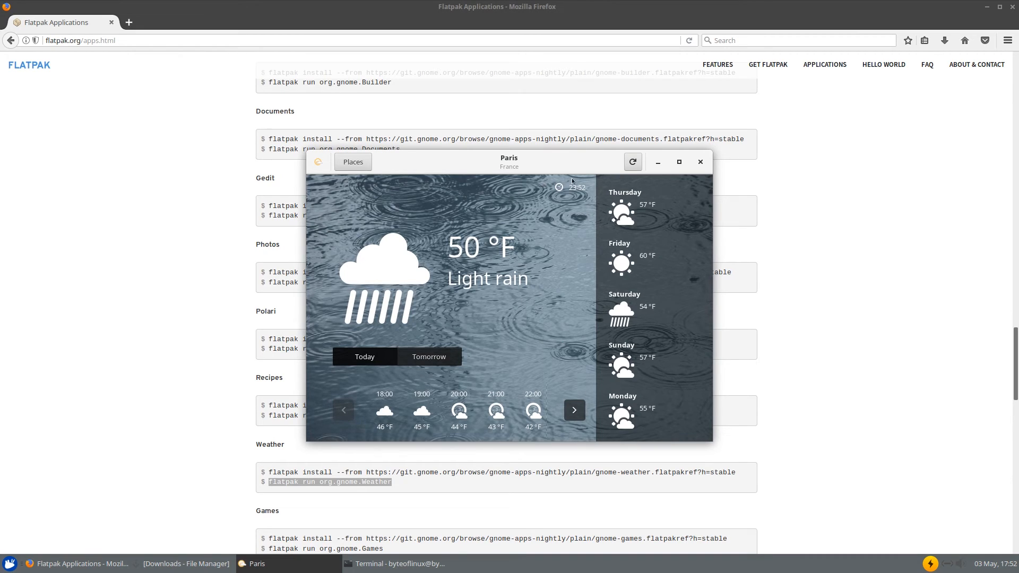
{"action": "mouse_move", "coordinate": [549, 189]}
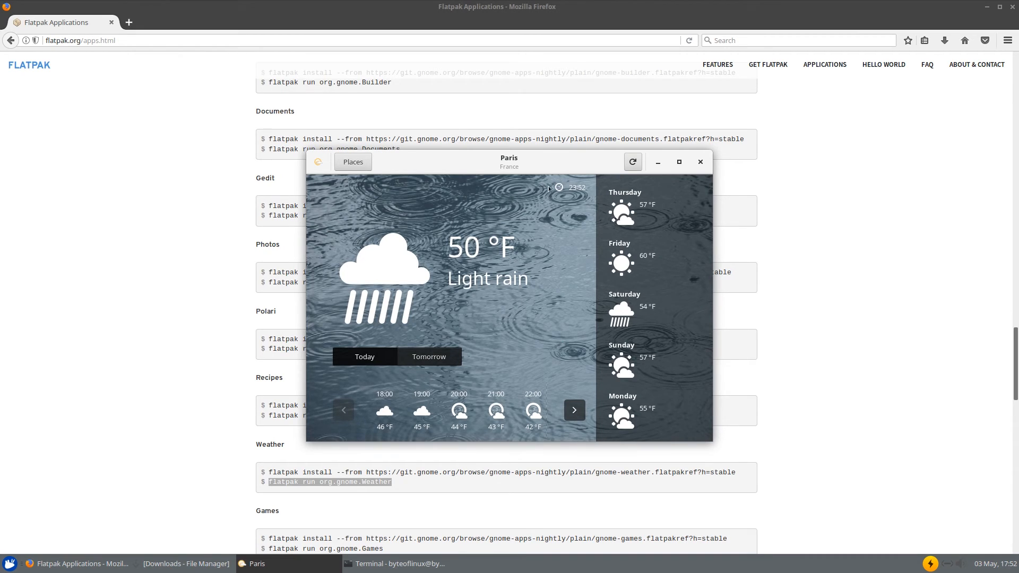
{"action": "mouse_move", "coordinate": [575, 342]}
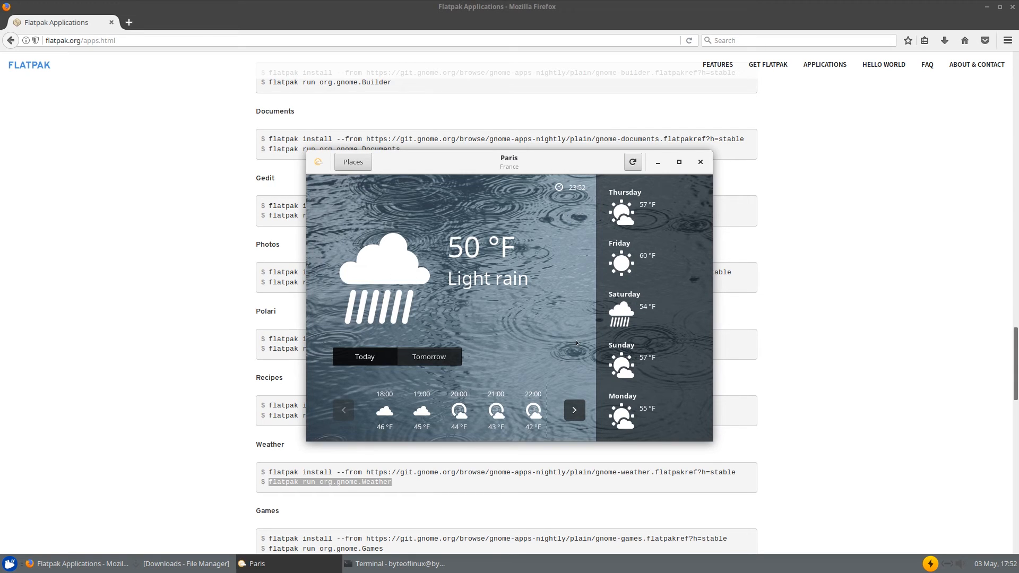
{"action": "mouse_move", "coordinate": [558, 163]}
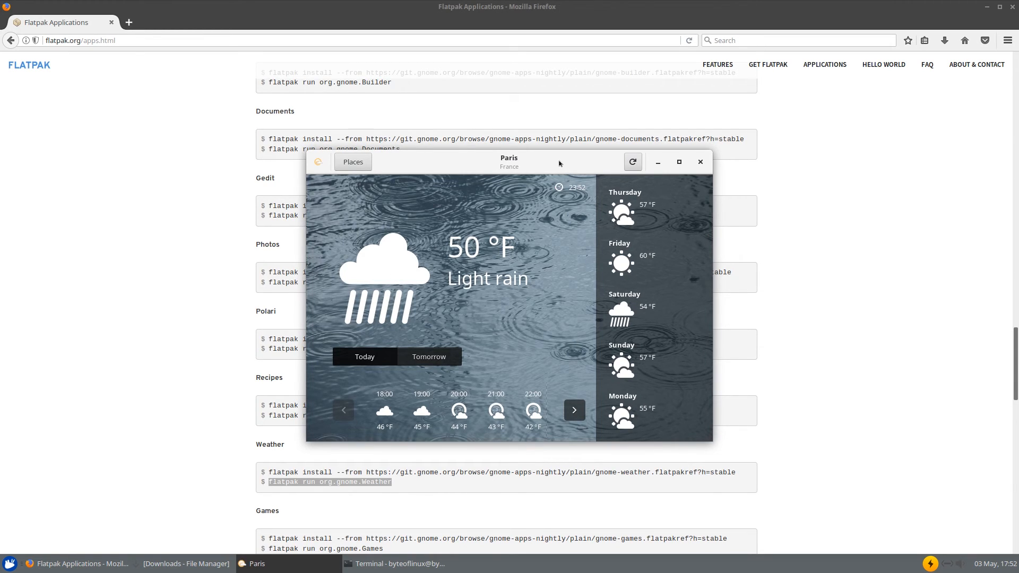
{"action": "left_click", "coordinate": [678, 162]}
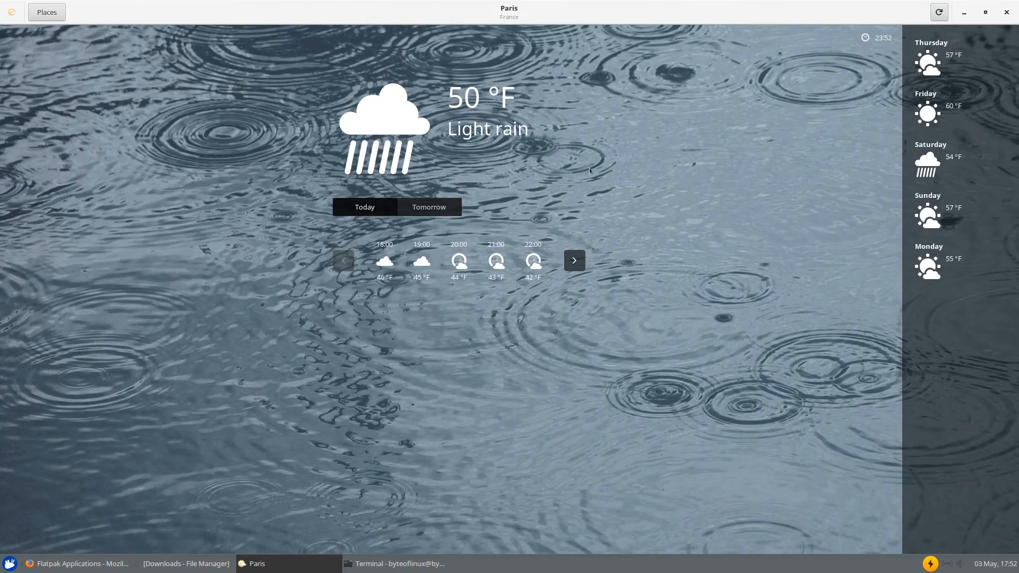
{"action": "mouse_move", "coordinate": [326, 16]}
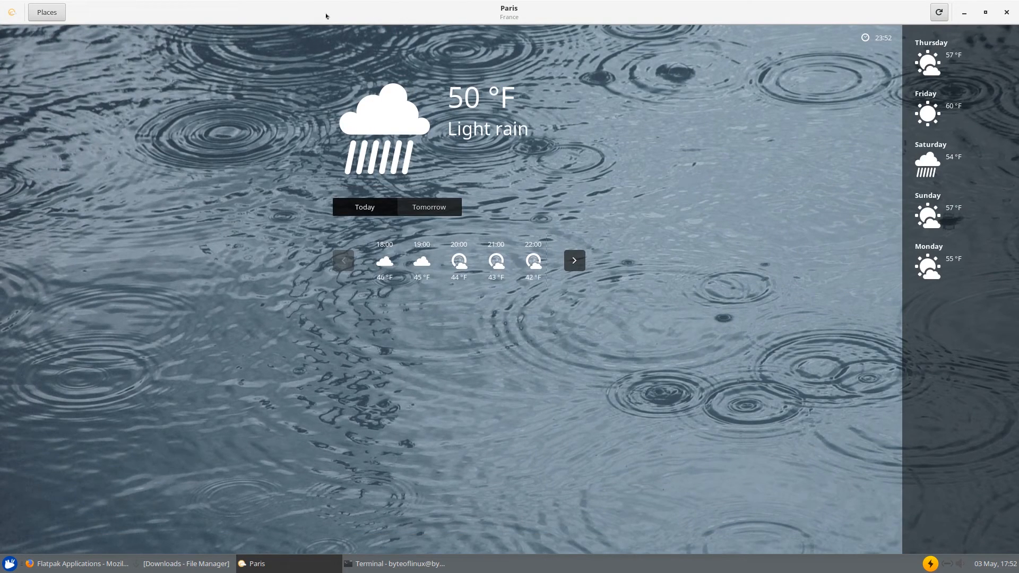
{"action": "mouse_move", "coordinate": [451, 94]}
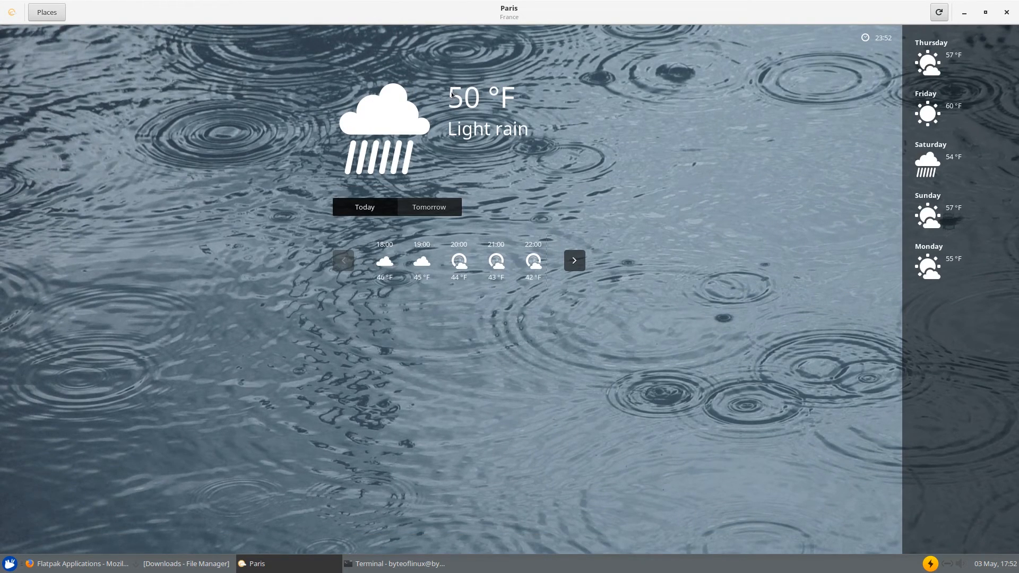
{"action": "mouse_move", "coordinate": [398, 206]}
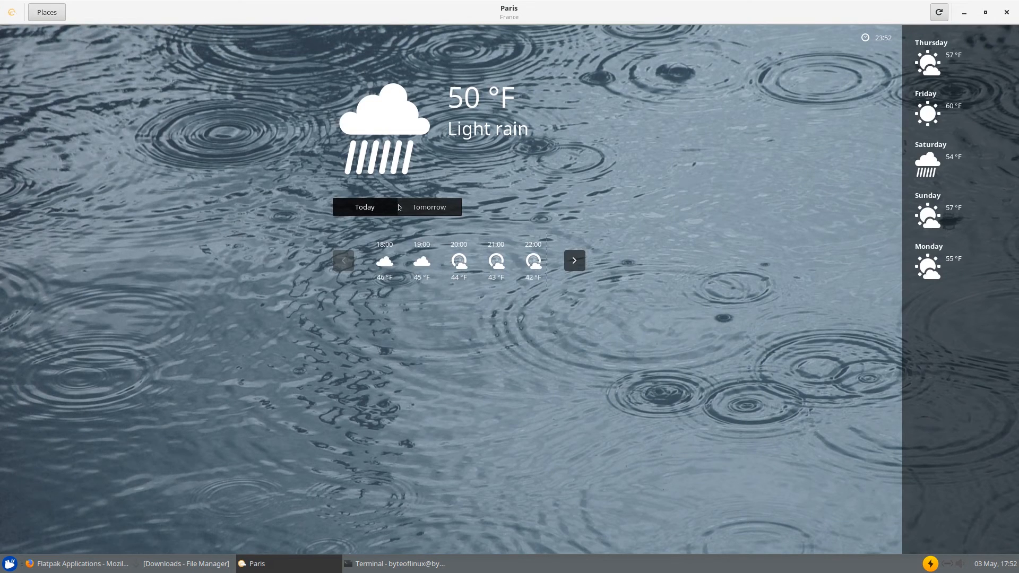
{"action": "left_click", "coordinate": [364, 207]}
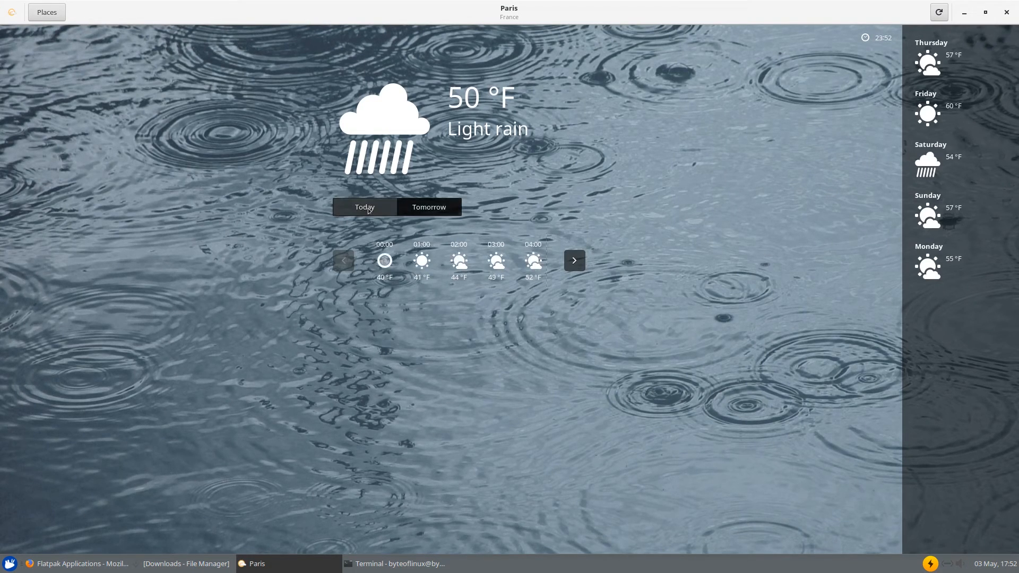
{"action": "left_click", "coordinate": [574, 260]}
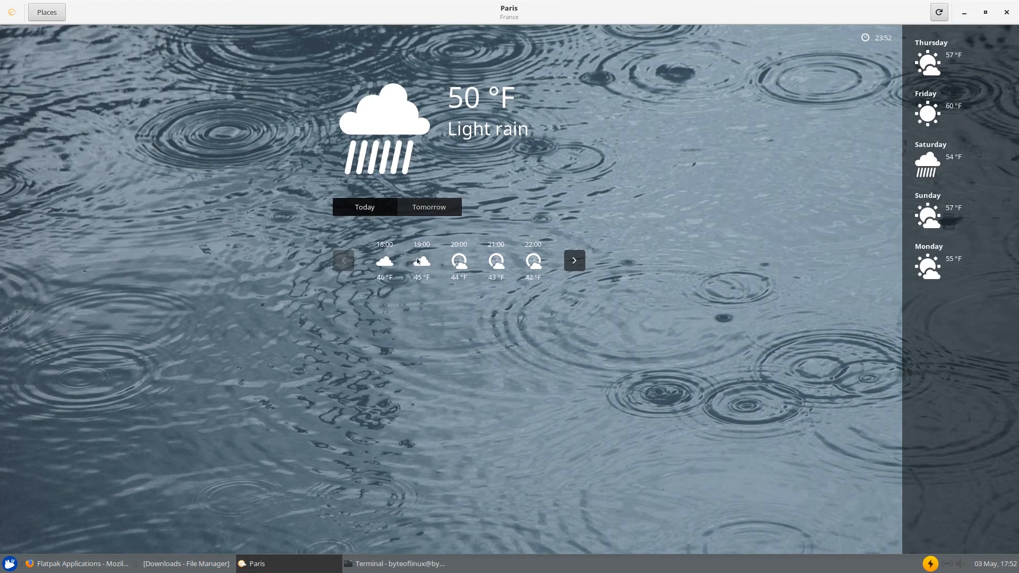
{"action": "mouse_move", "coordinate": [573, 260]}
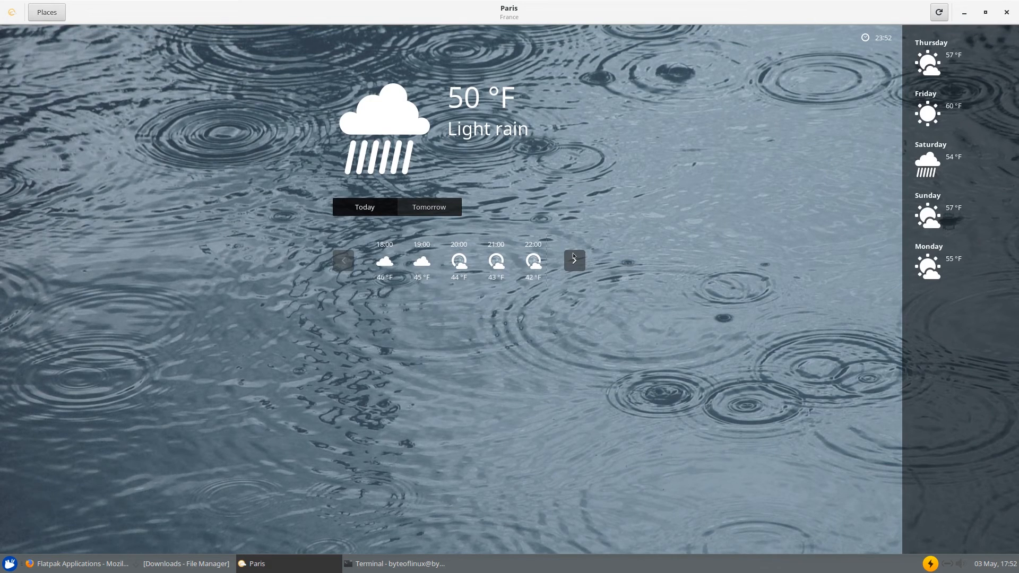
{"action": "mouse_move", "coordinate": [562, 33]}
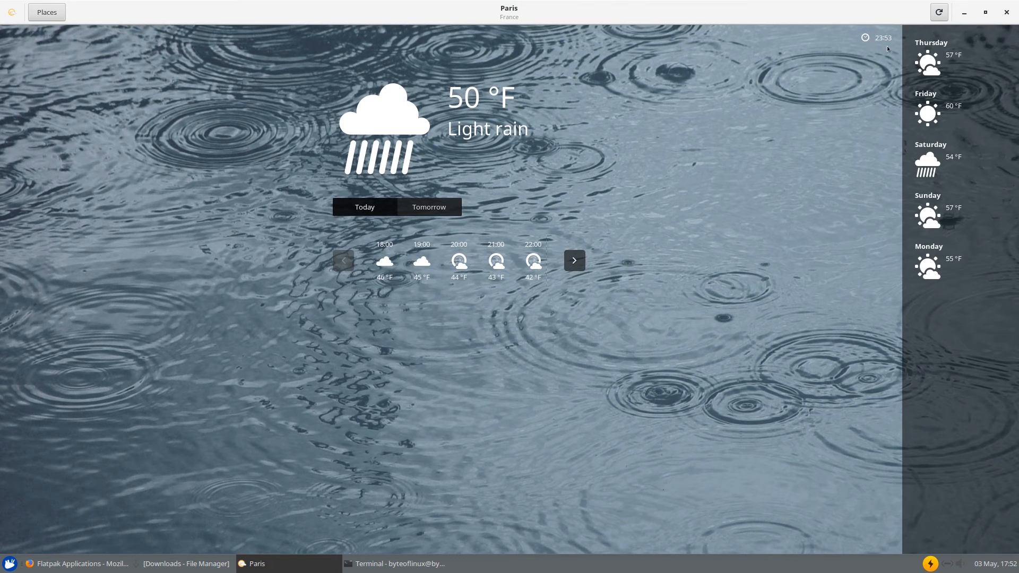
{"action": "mouse_move", "coordinate": [952, 56]}
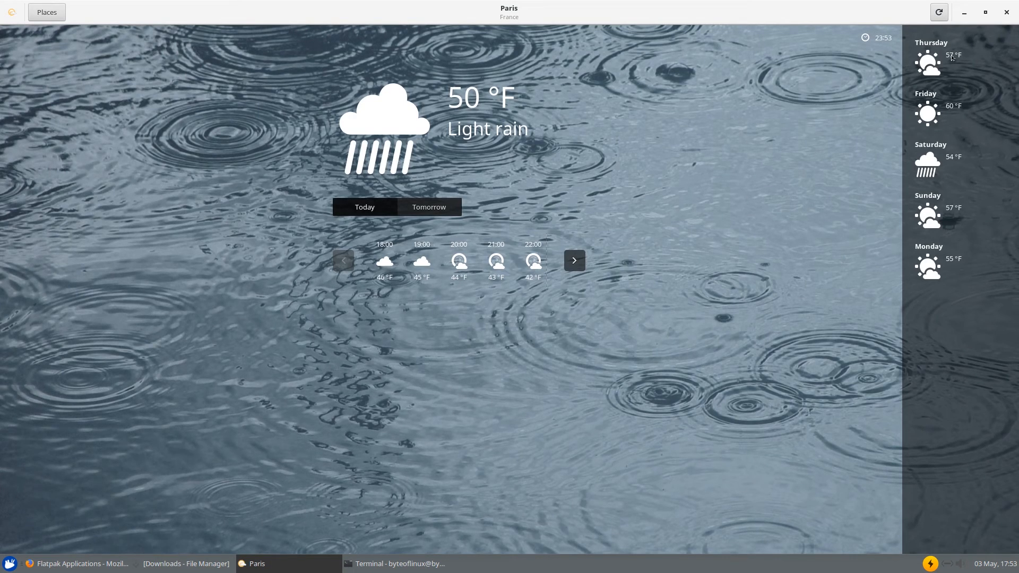
{"action": "mouse_move", "coordinate": [955, 64]}
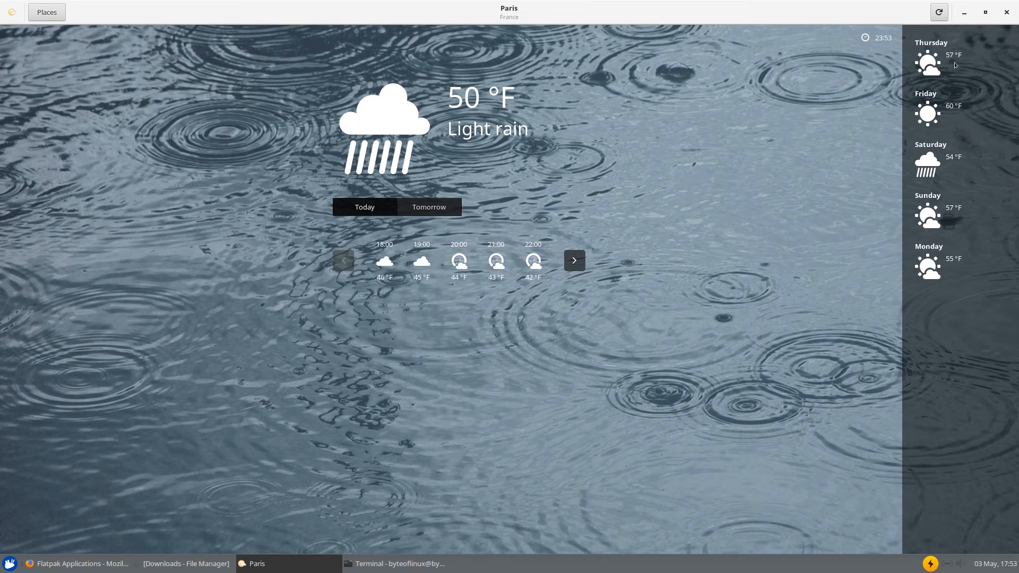
{"action": "mouse_move", "coordinate": [172, 323]}
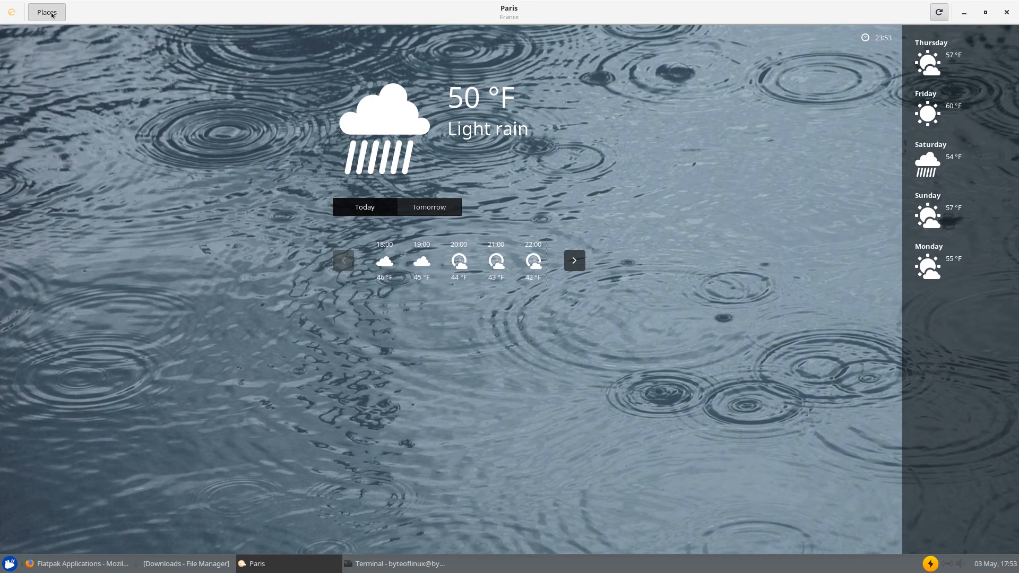
- Search 'san fran' in Places and add San Francisco, California
{"action": "left_click", "coordinate": [46, 12]}
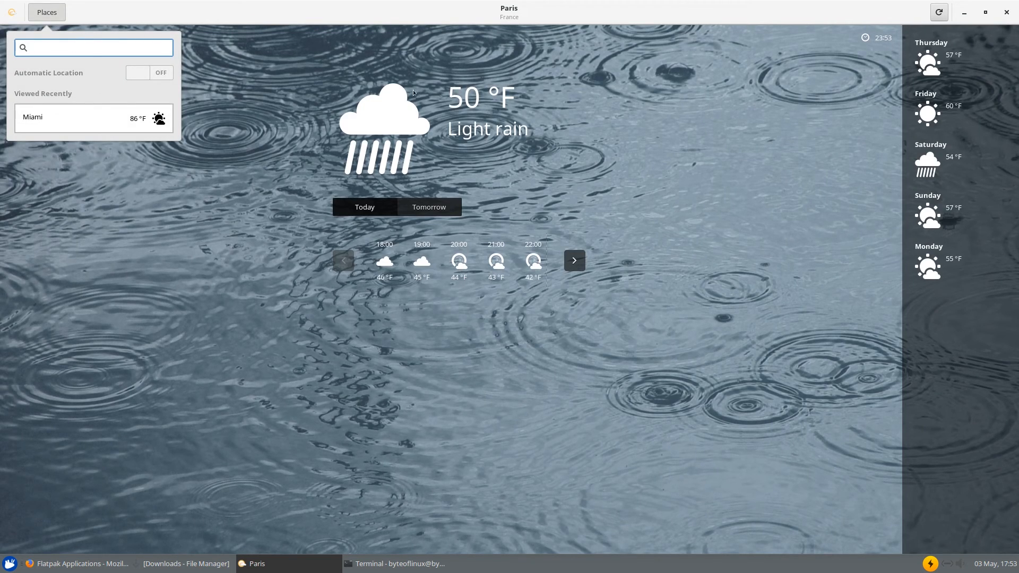
{"action": "type", "text": "s"}
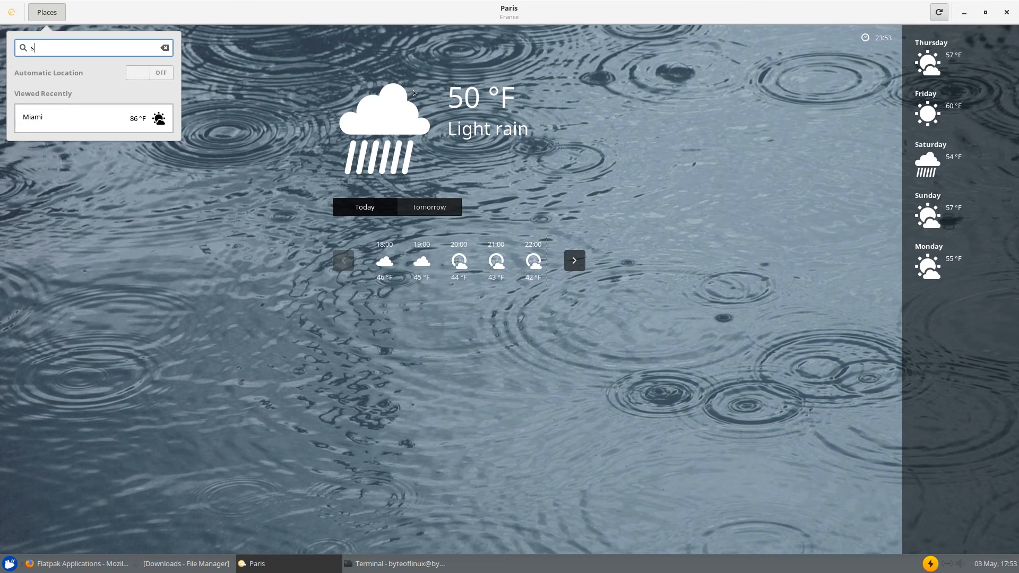
{"action": "type", "text": "an fran"}
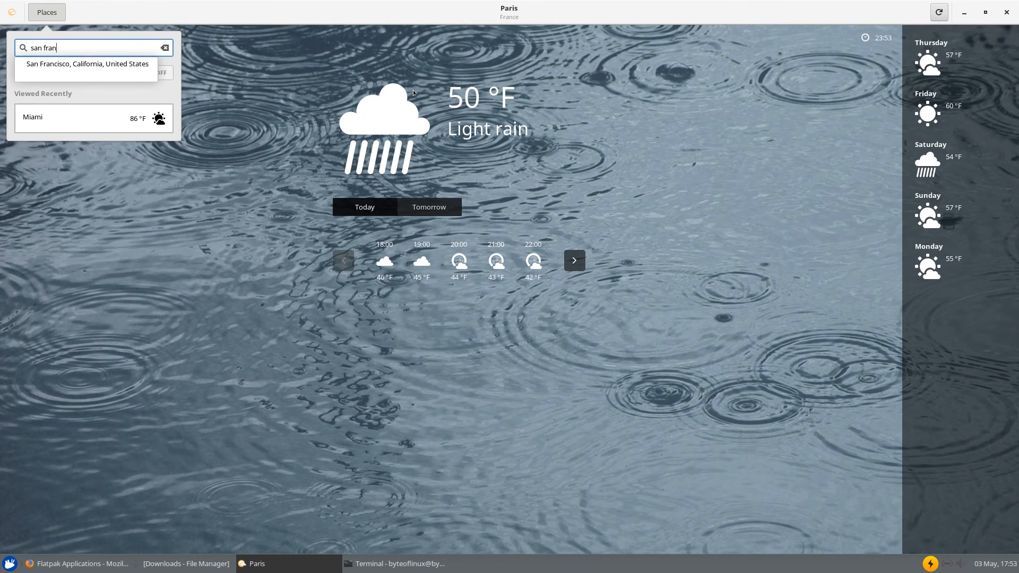
{"action": "left_click", "coordinate": [87, 63]}
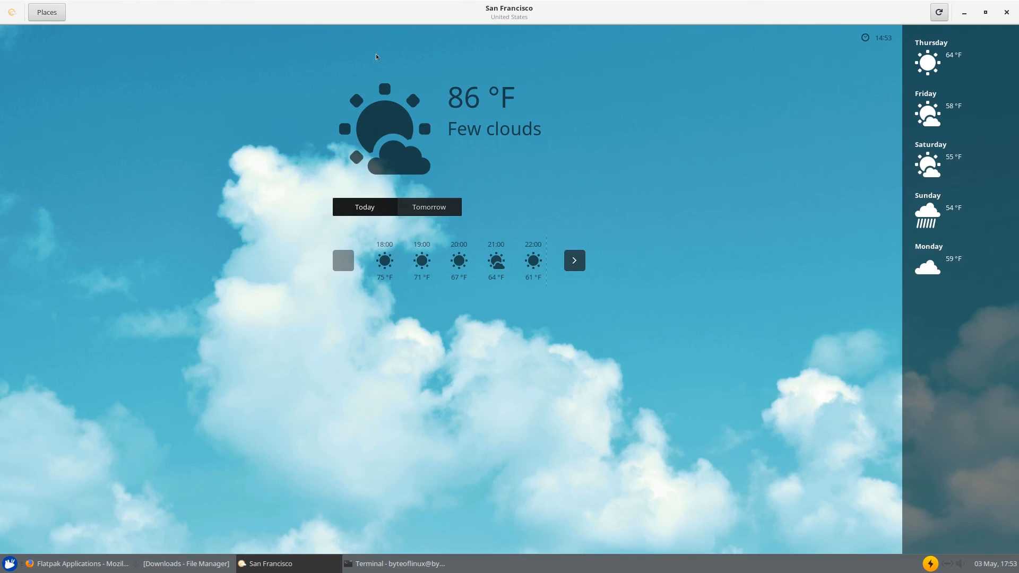
{"action": "mouse_move", "coordinate": [556, 373]}
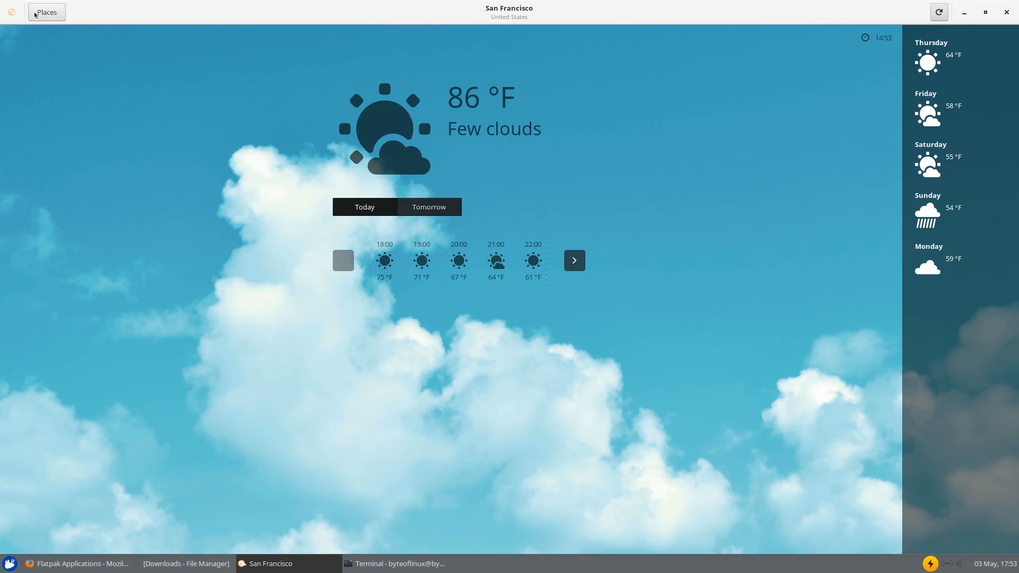
- Switch the displayed weather back to Paris from the Places list
{"action": "left_click", "coordinate": [46, 12]}
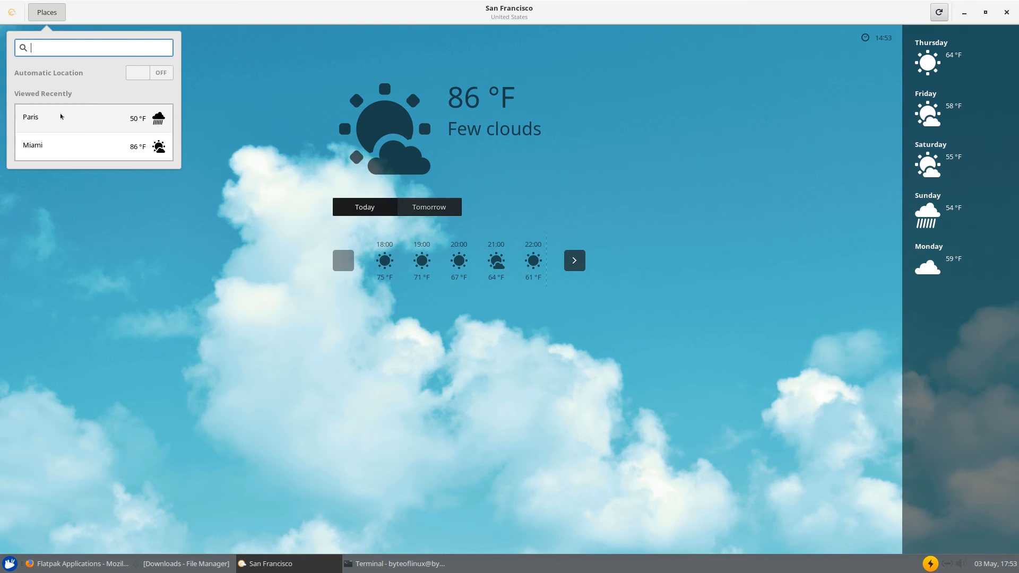
{"action": "left_click", "coordinate": [31, 118]}
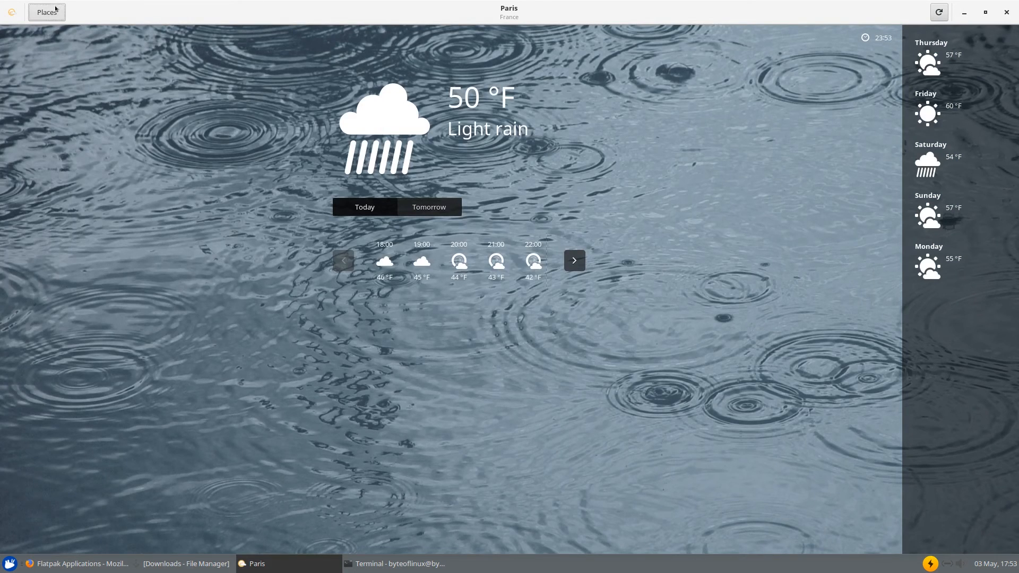
{"action": "left_click", "coordinate": [46, 12]}
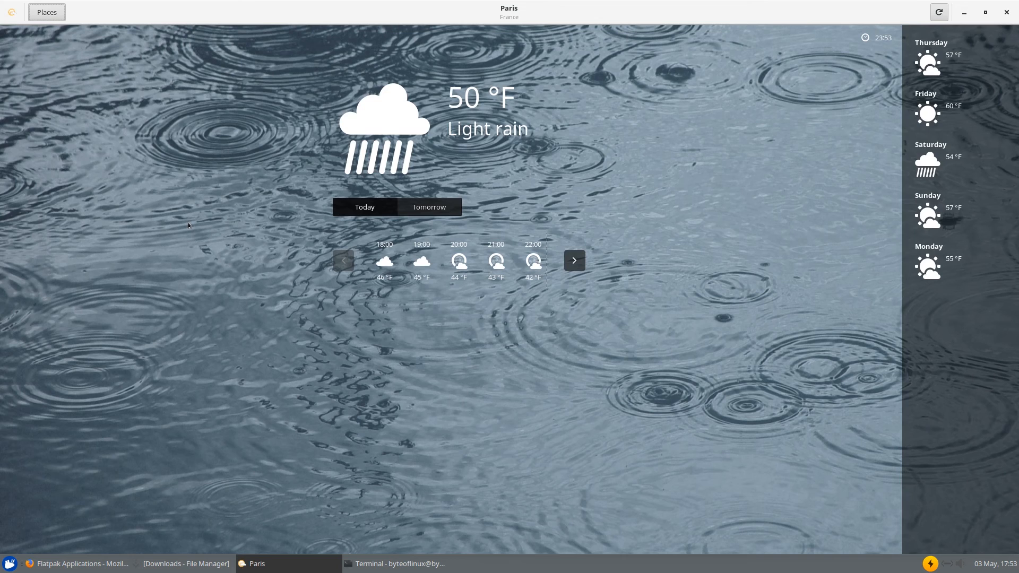
{"action": "mouse_move", "coordinate": [189, 226]}
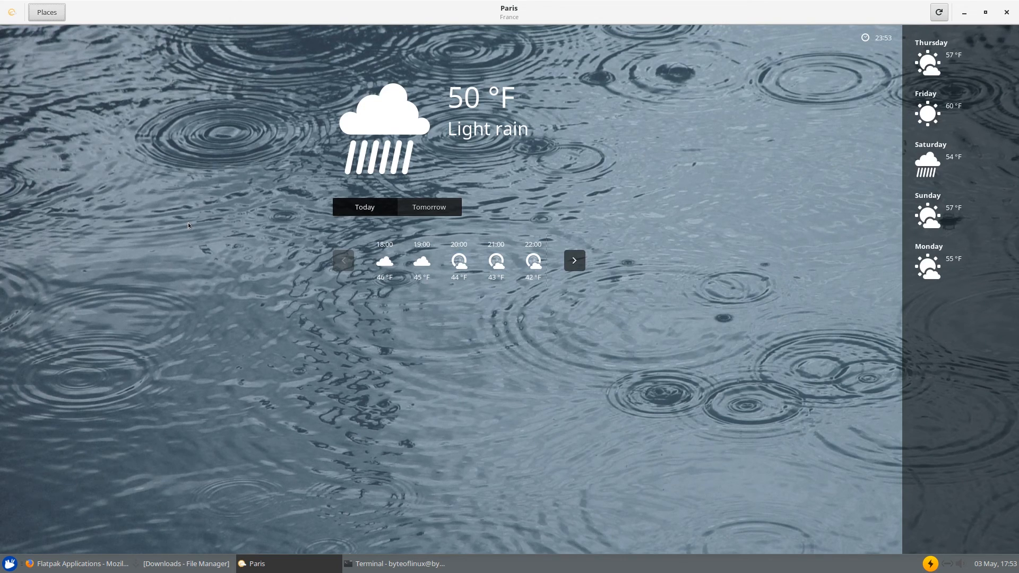
{"action": "mouse_move", "coordinate": [59, 61]}
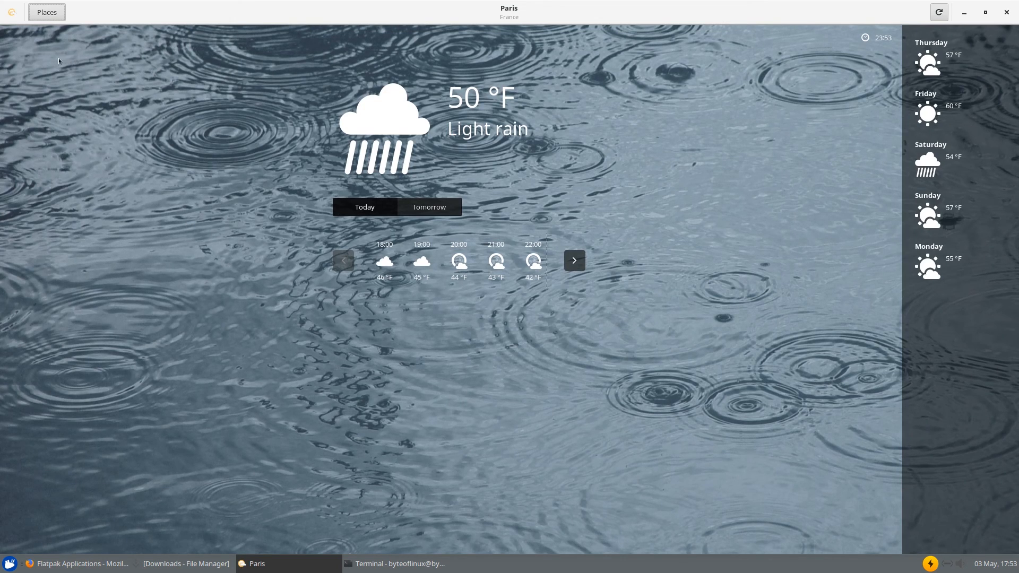
{"action": "mouse_move", "coordinate": [998, 482]}
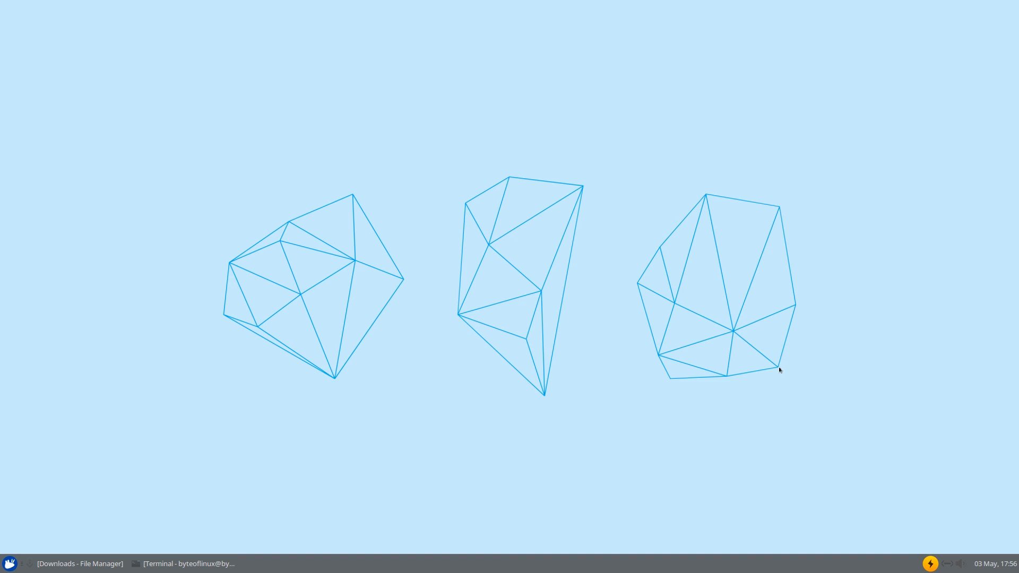
{"action": "mouse_move", "coordinate": [510, 245]}
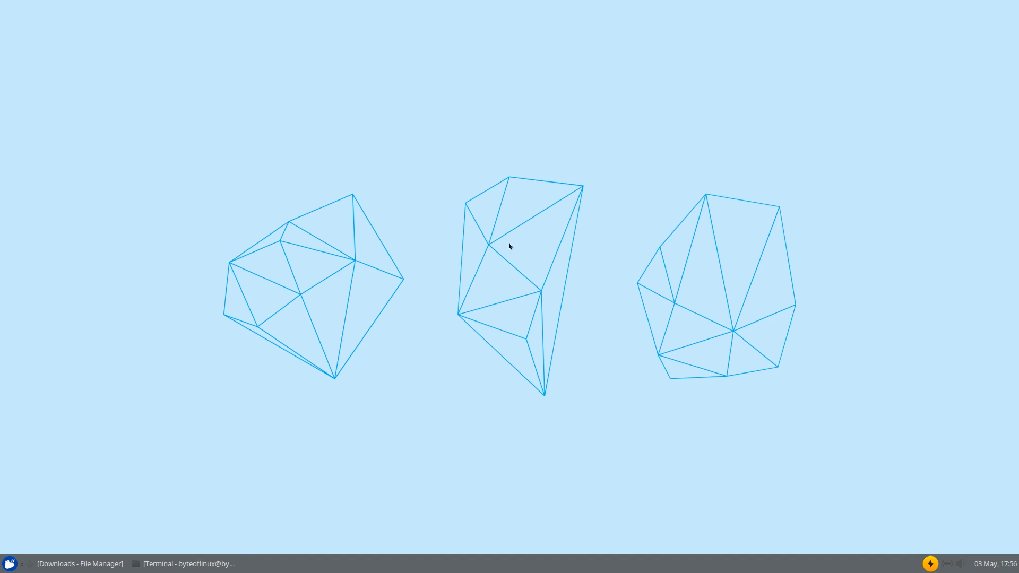
- Bring up the Xfce Log Out dialog from the Whisker menu
{"action": "left_click", "coordinate": [9, 563]}
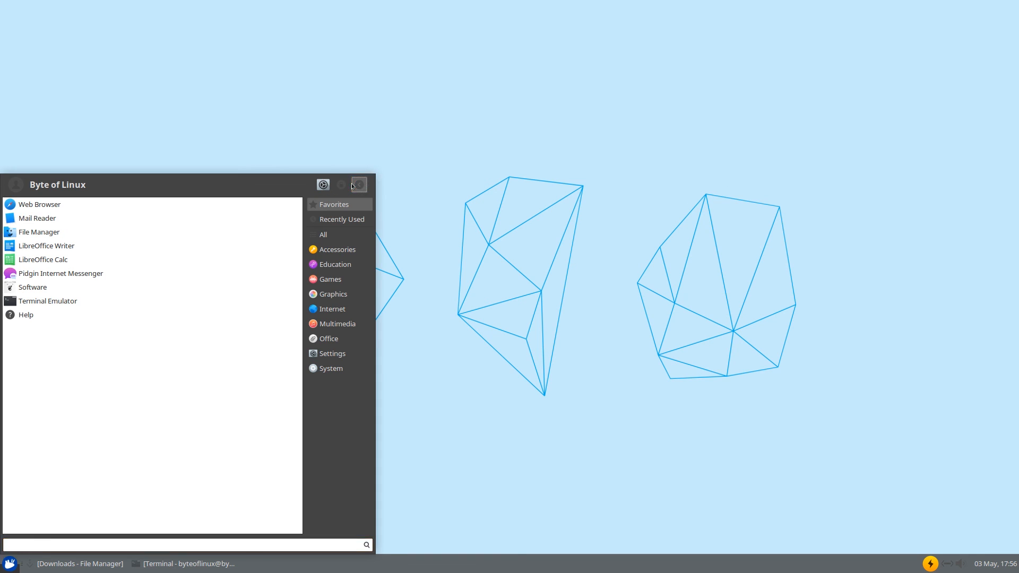
{"action": "left_click", "coordinate": [357, 185]}
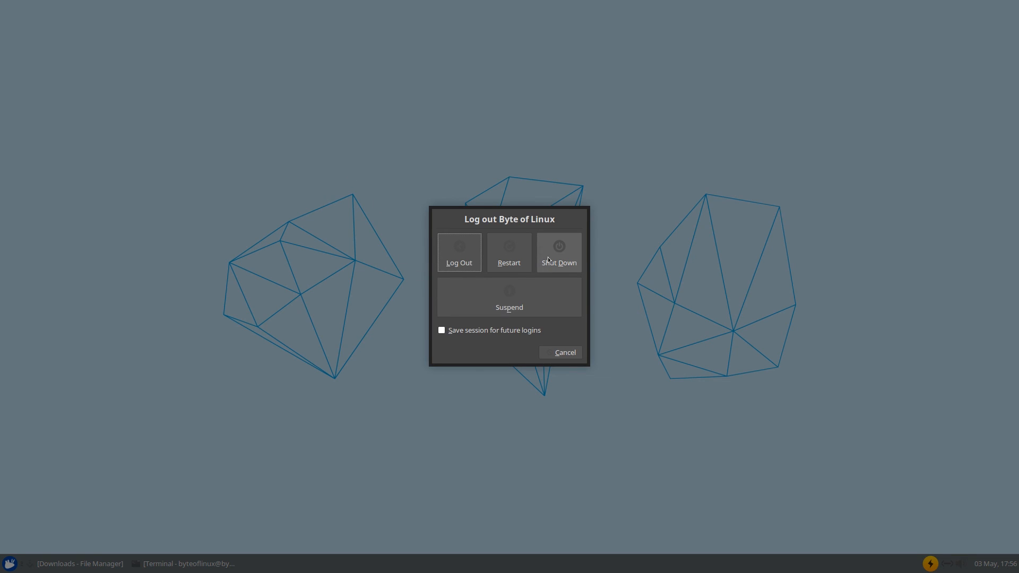